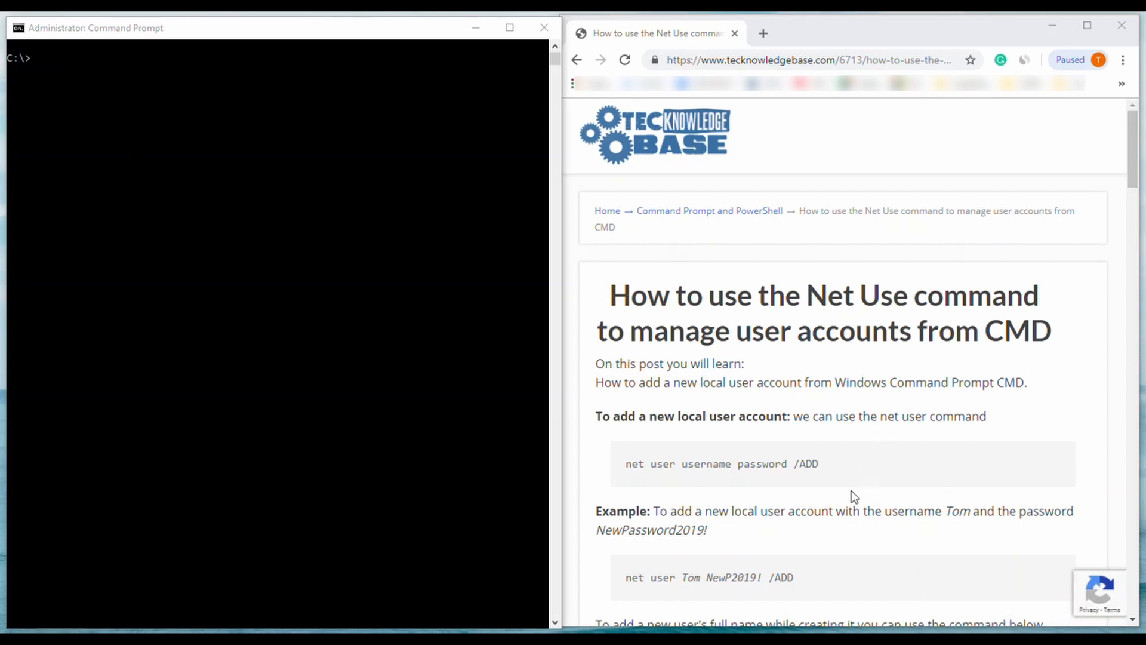
pyautogui.scroll(-3)
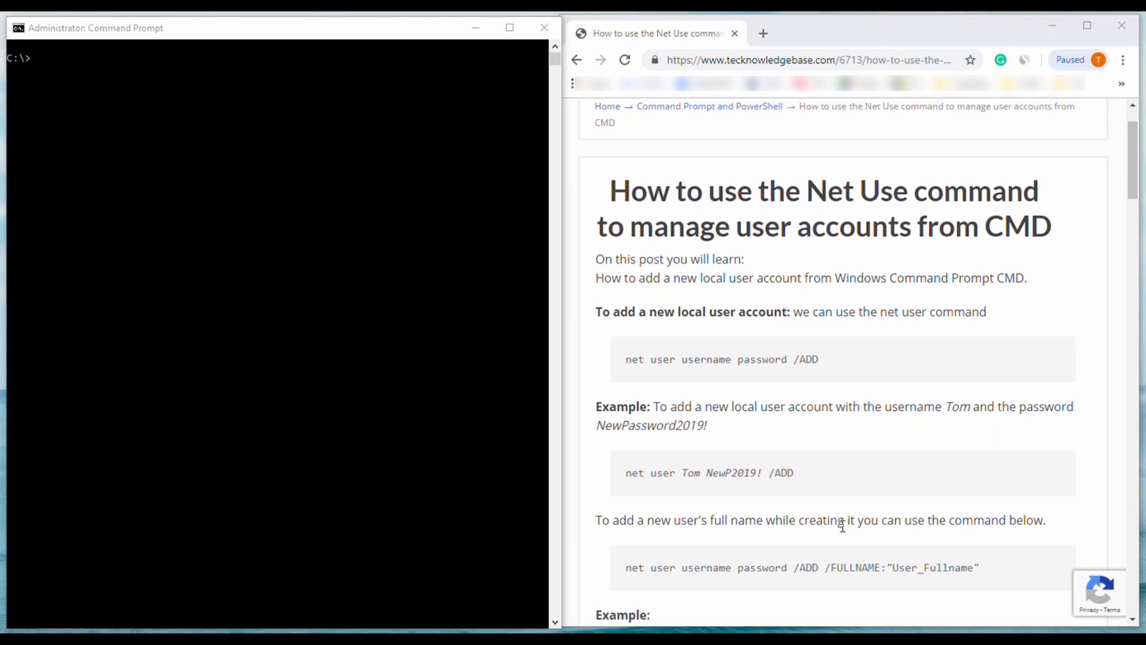
pyautogui.moveTo(795, 453)
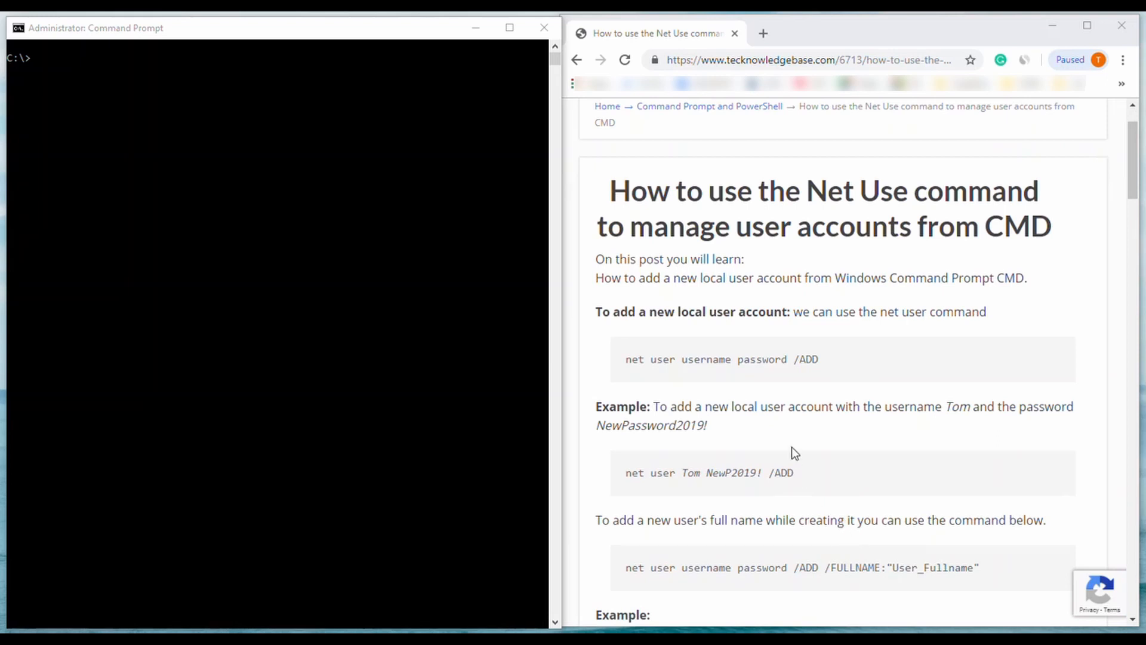
pyautogui.moveTo(687, 387)
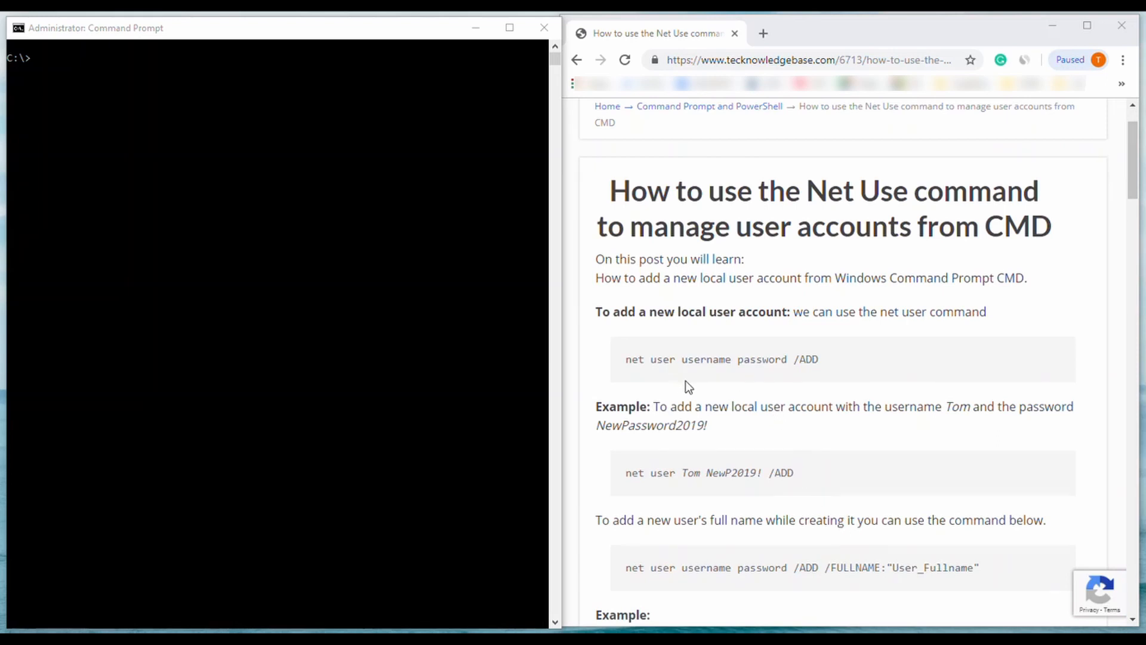
pyautogui.scroll(3)
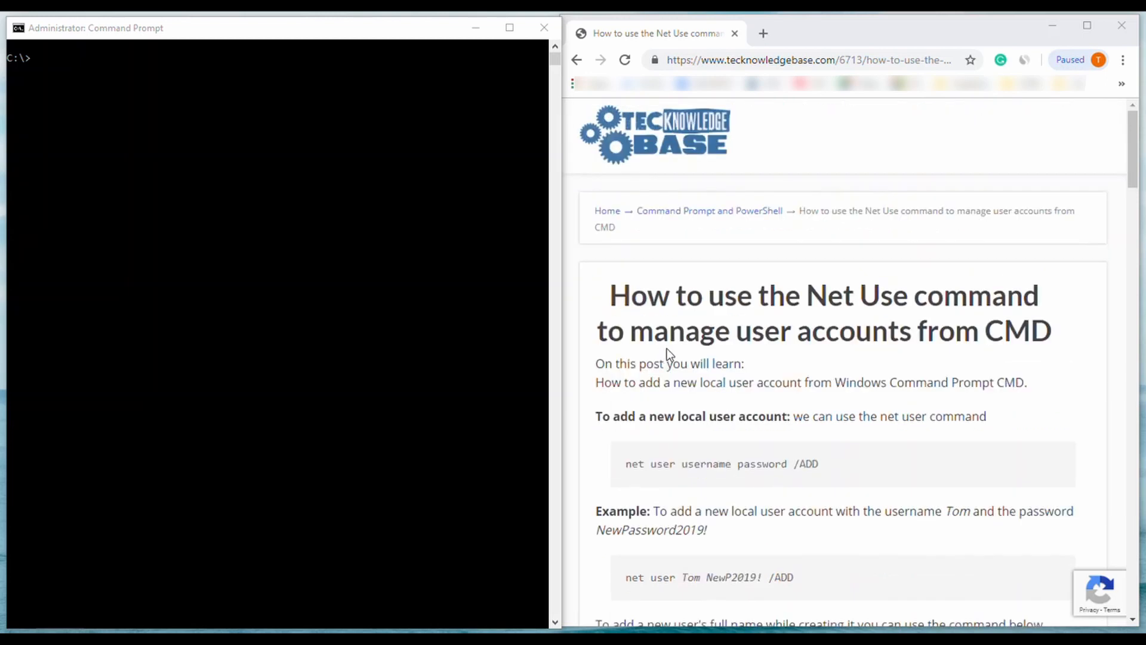
pyautogui.moveTo(784, 351)
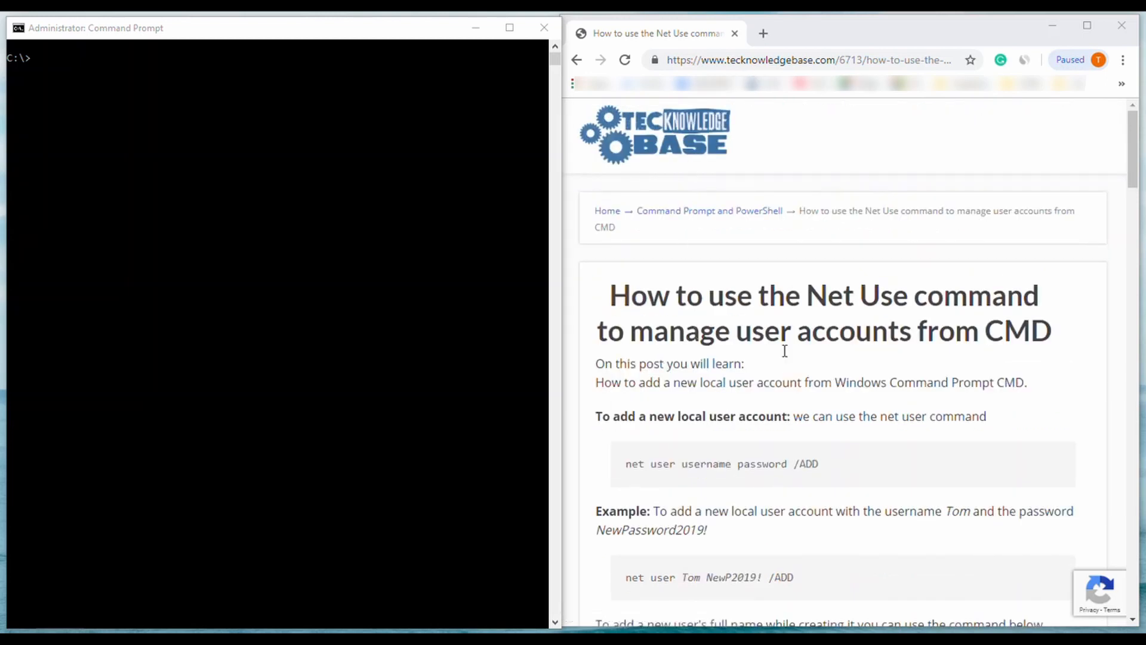
pyautogui.scroll(-3)
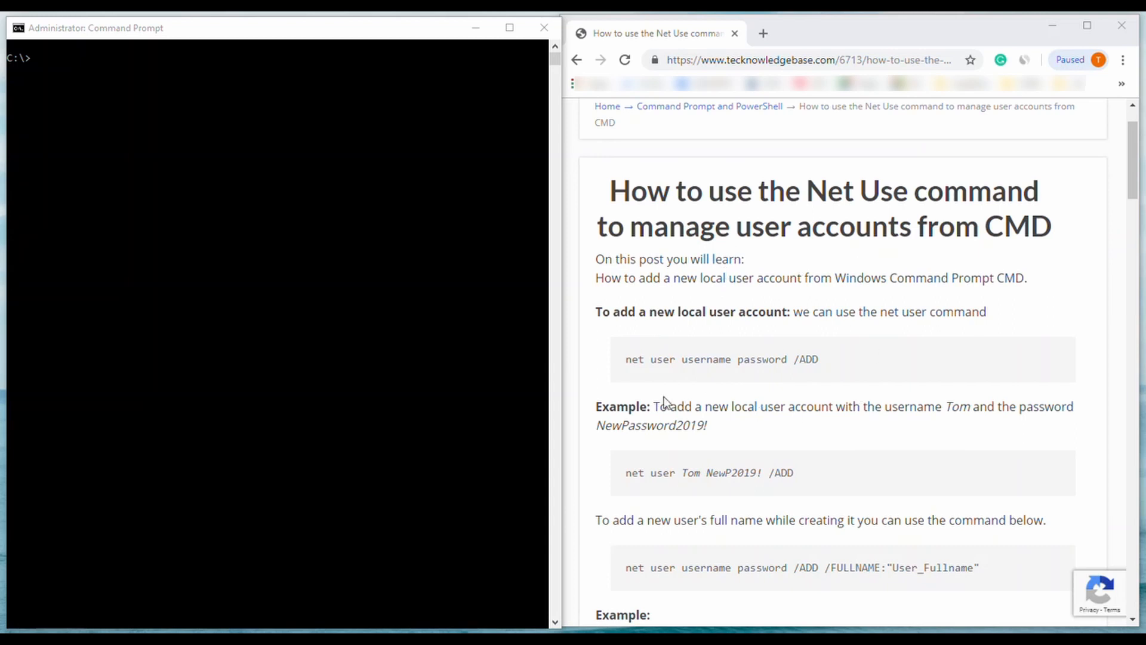
pyautogui.doubleClick(634, 359)
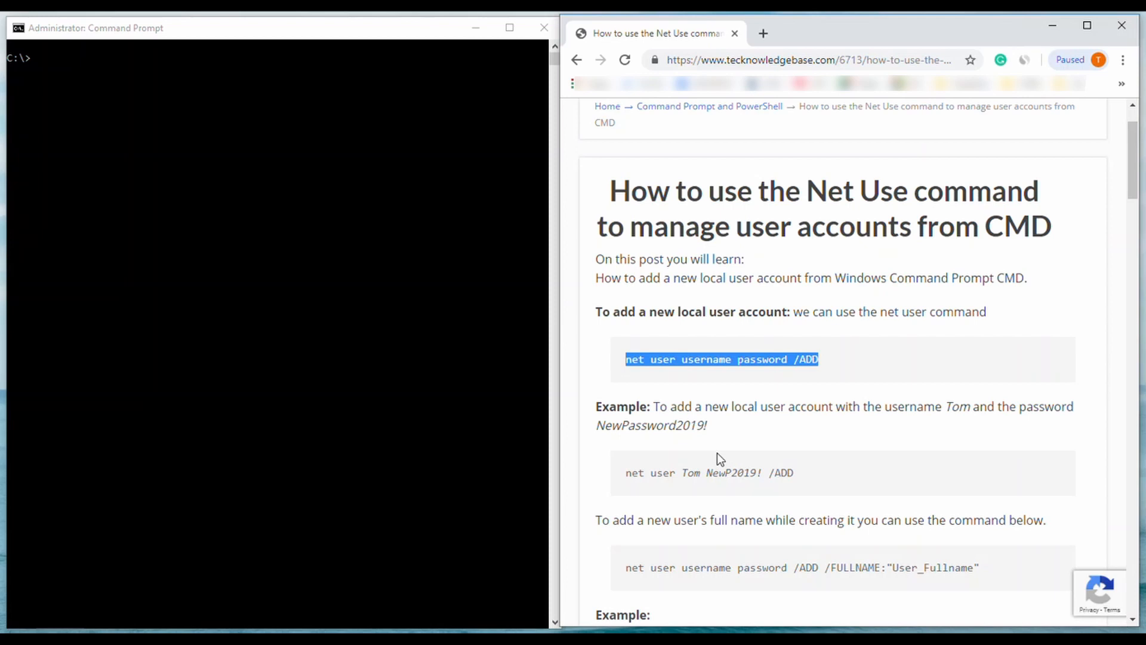
pyautogui.click(633, 473)
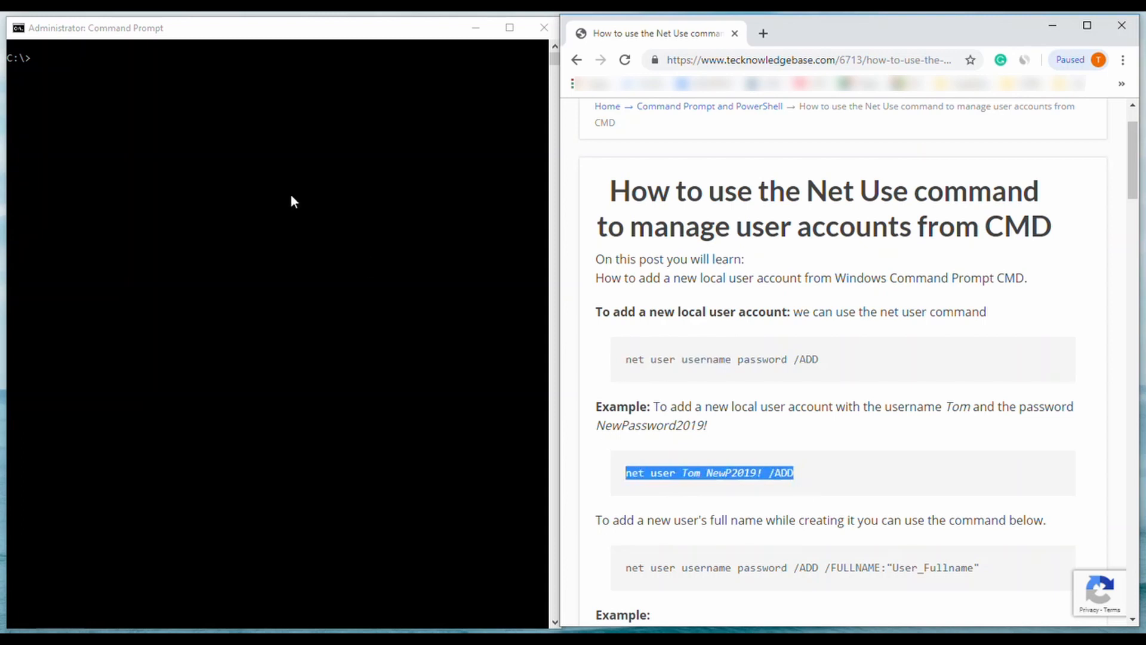
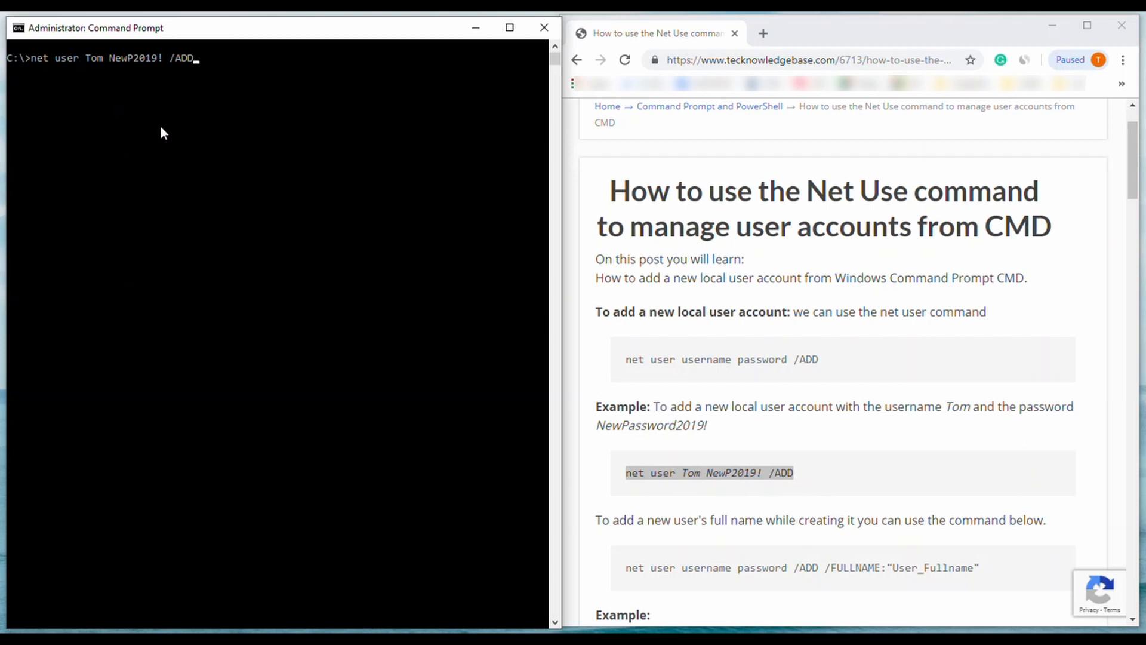
pyautogui.moveTo(100, 69)
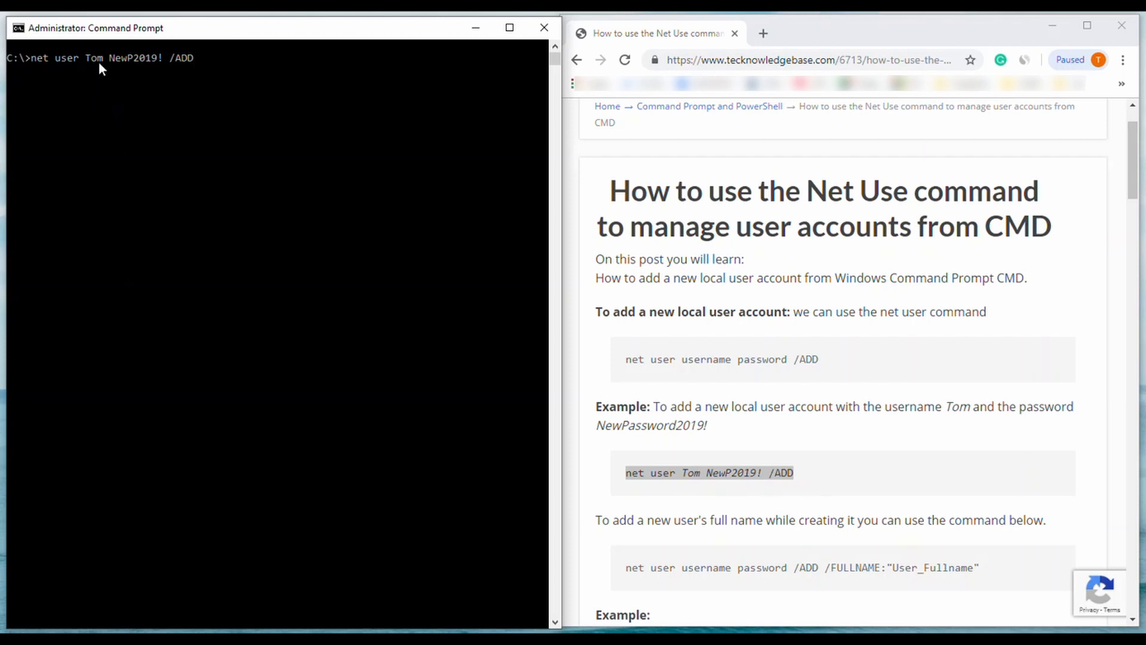
pyautogui.moveTo(144, 71)
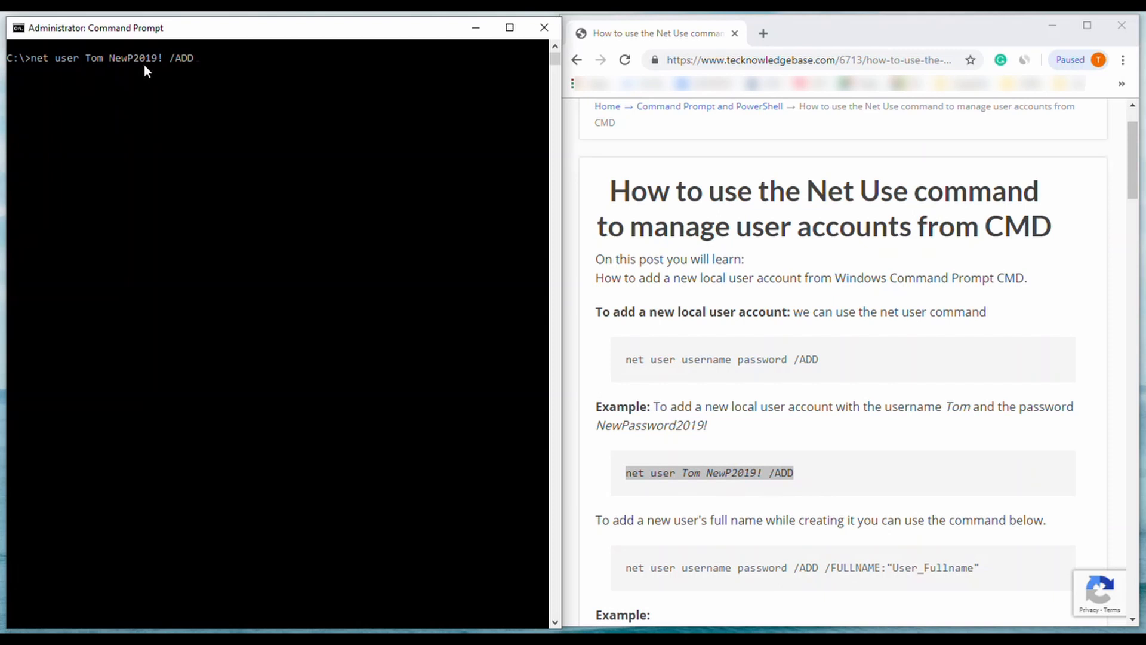
pyautogui.moveTo(109, 65)
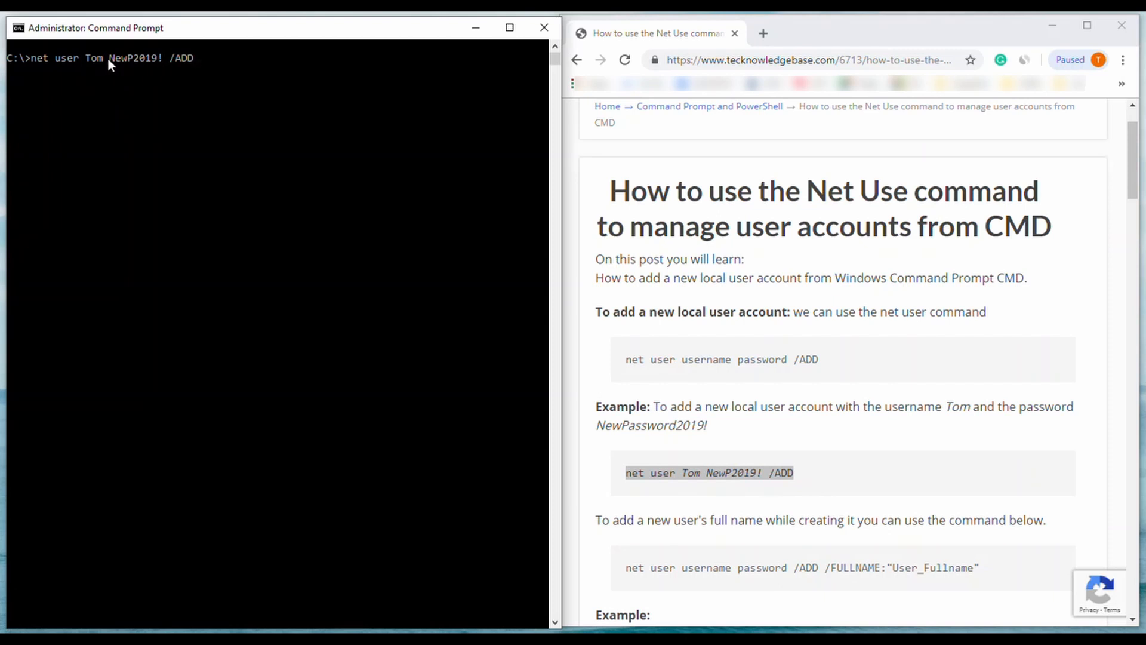
pyautogui.moveTo(195, 68)
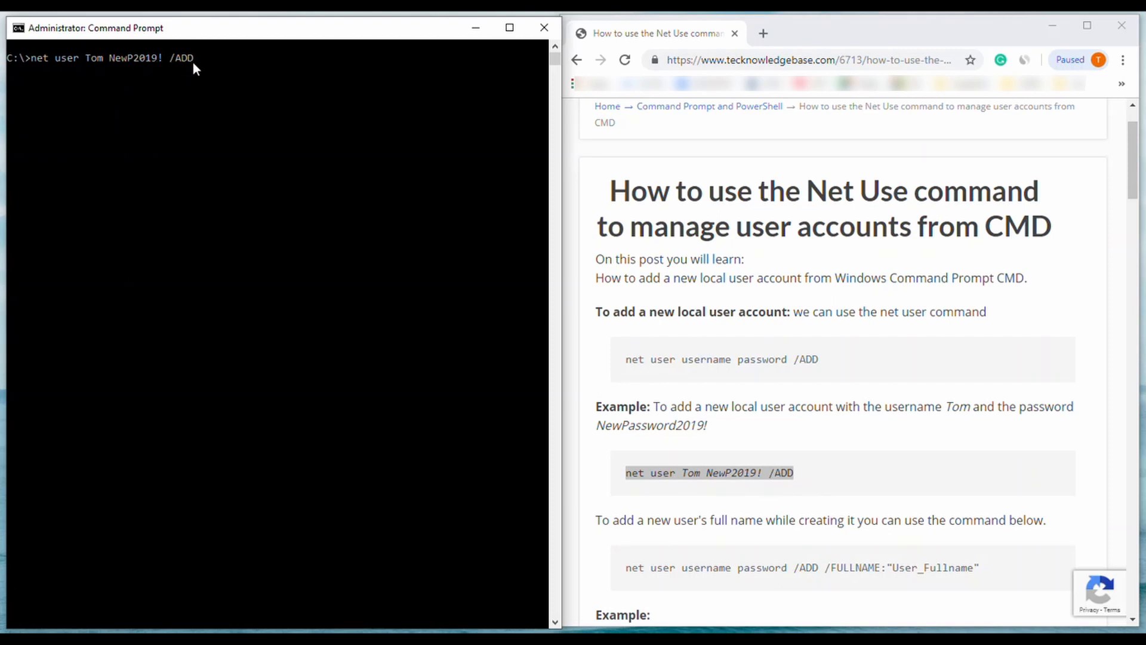
pyautogui.moveTo(213, 203)
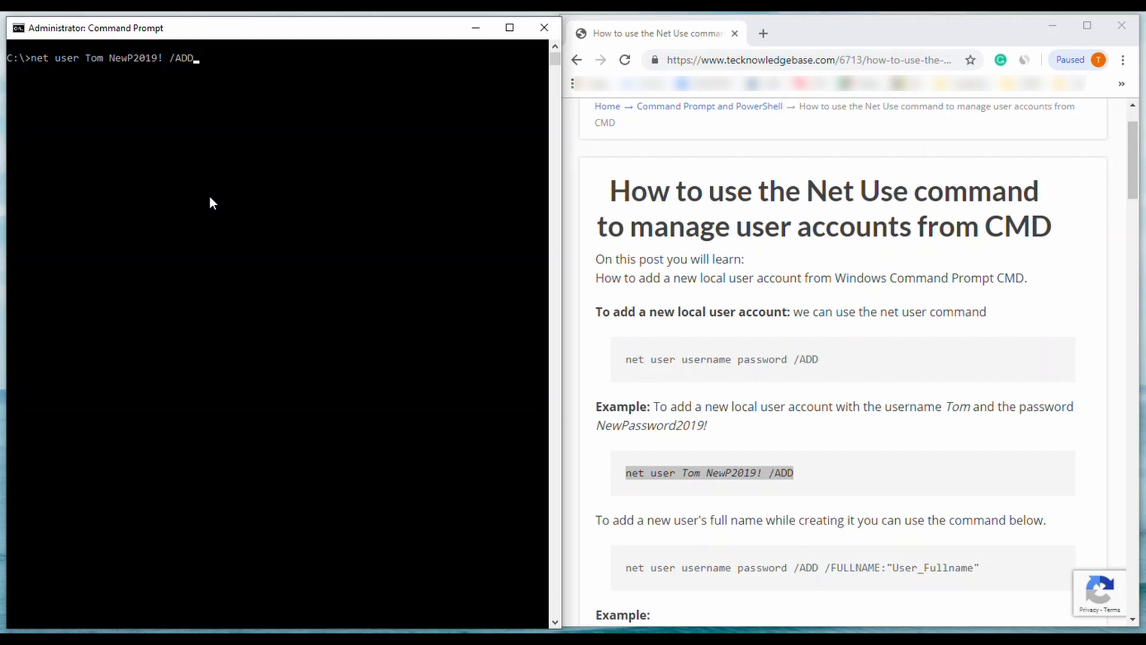
pyautogui.press('Return')
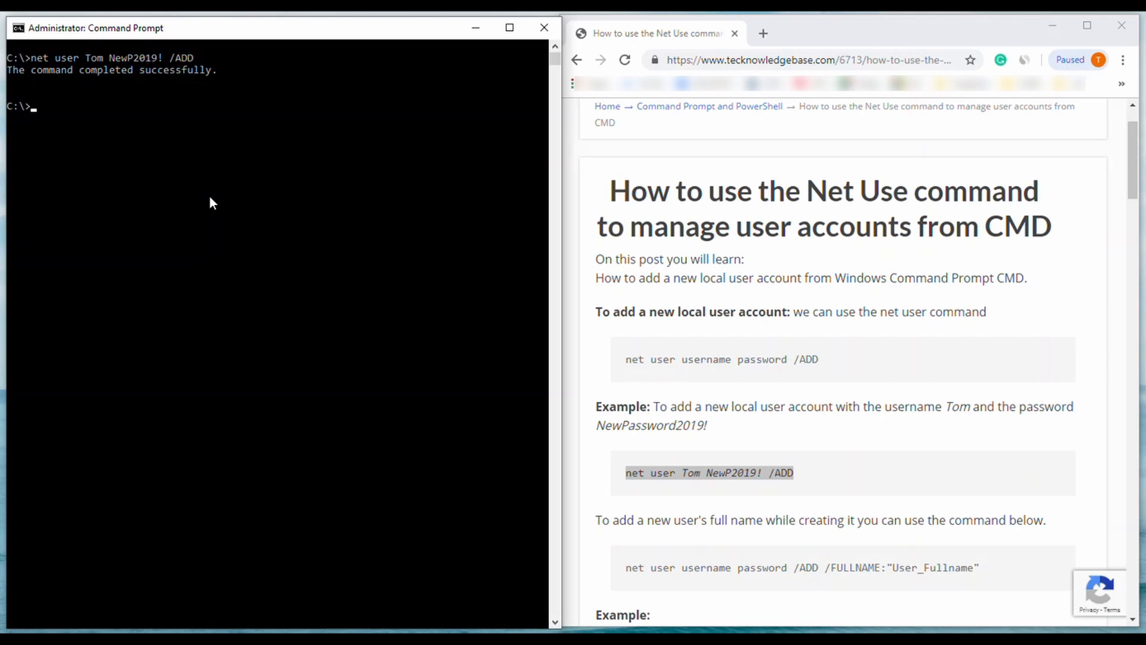
# Query account Tom with 'net user tom' to list its properties
pyautogui.write('n')
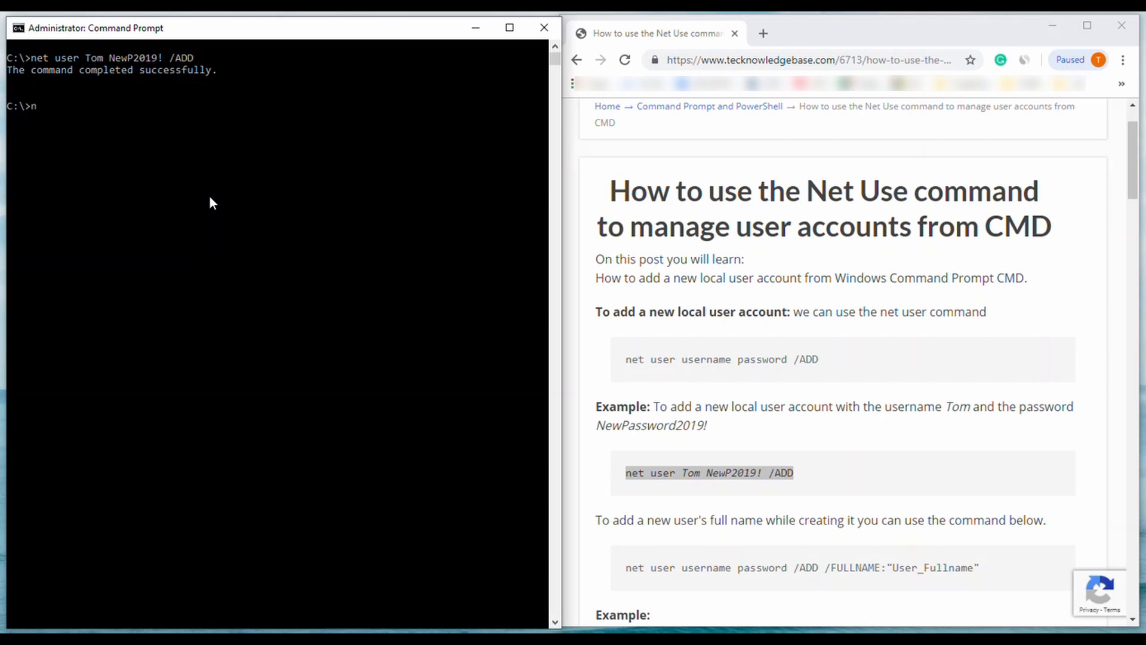
pyautogui.write('et user tom')
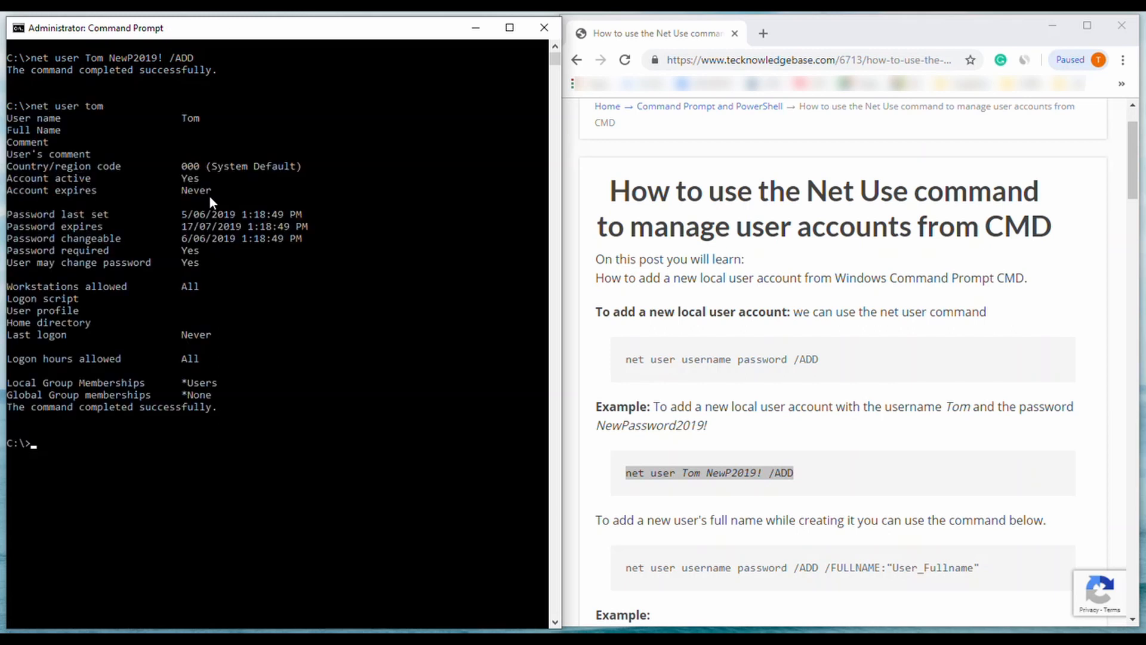
pyautogui.moveTo(36, 128)
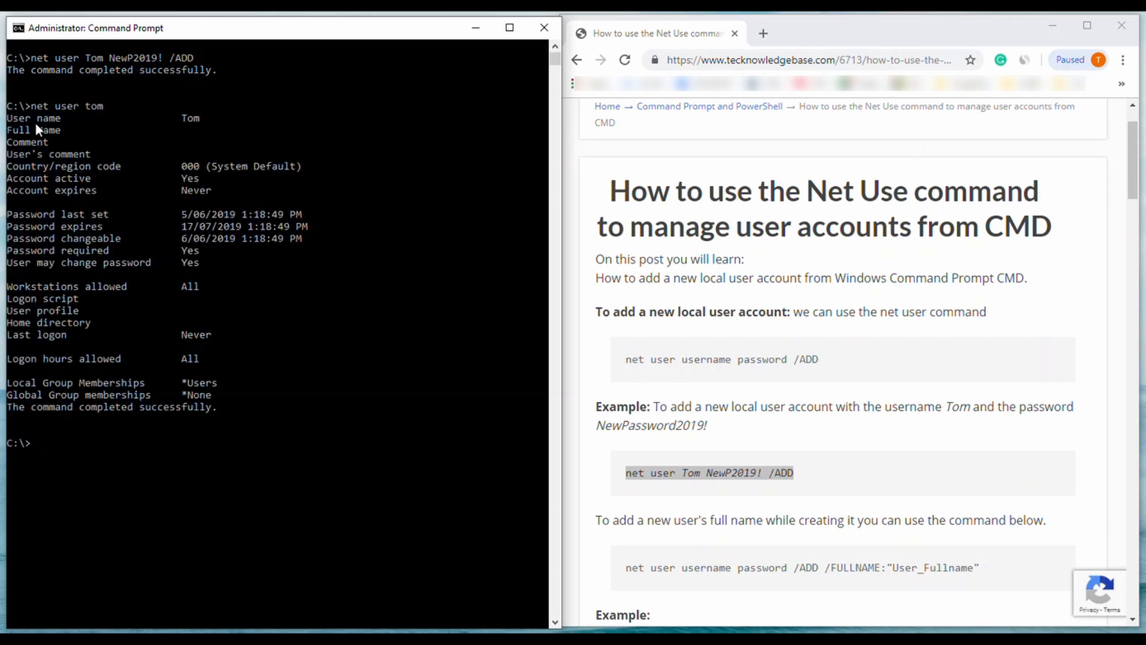
pyautogui.moveTo(215, 309)
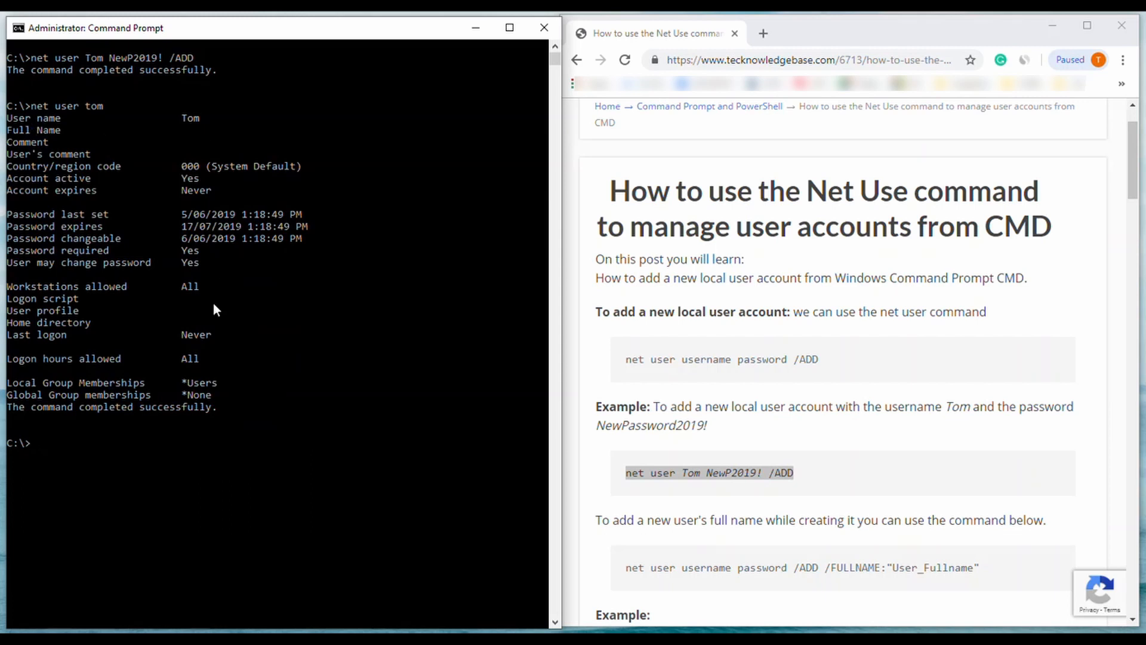
pyautogui.moveTo(98, 159)
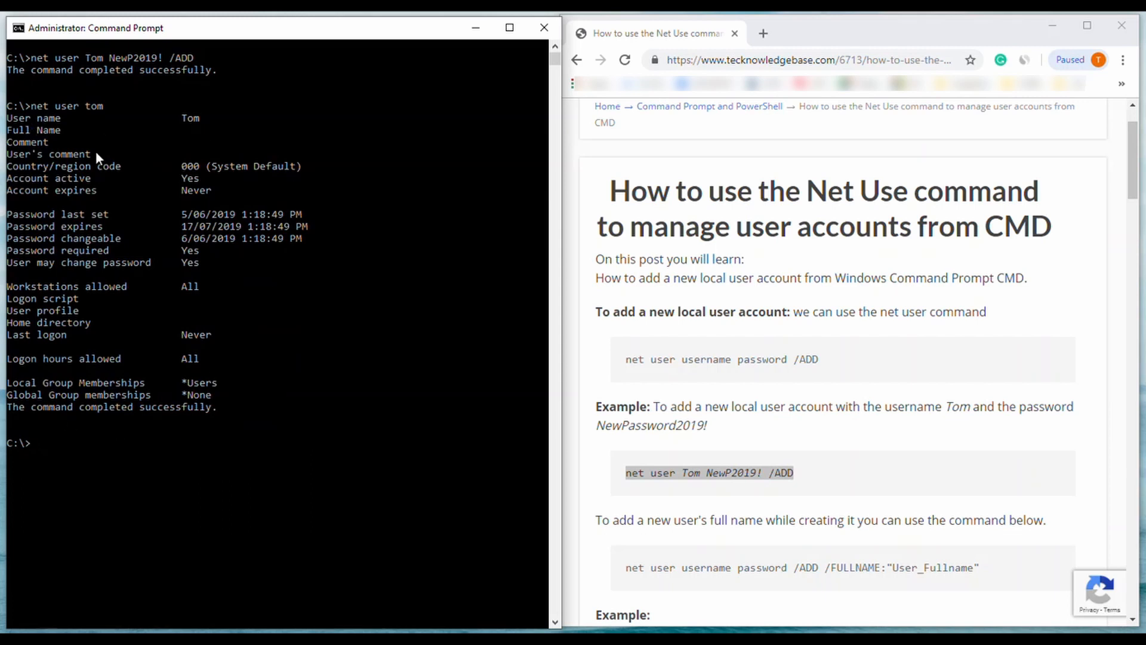
pyautogui.moveTo(134, 140)
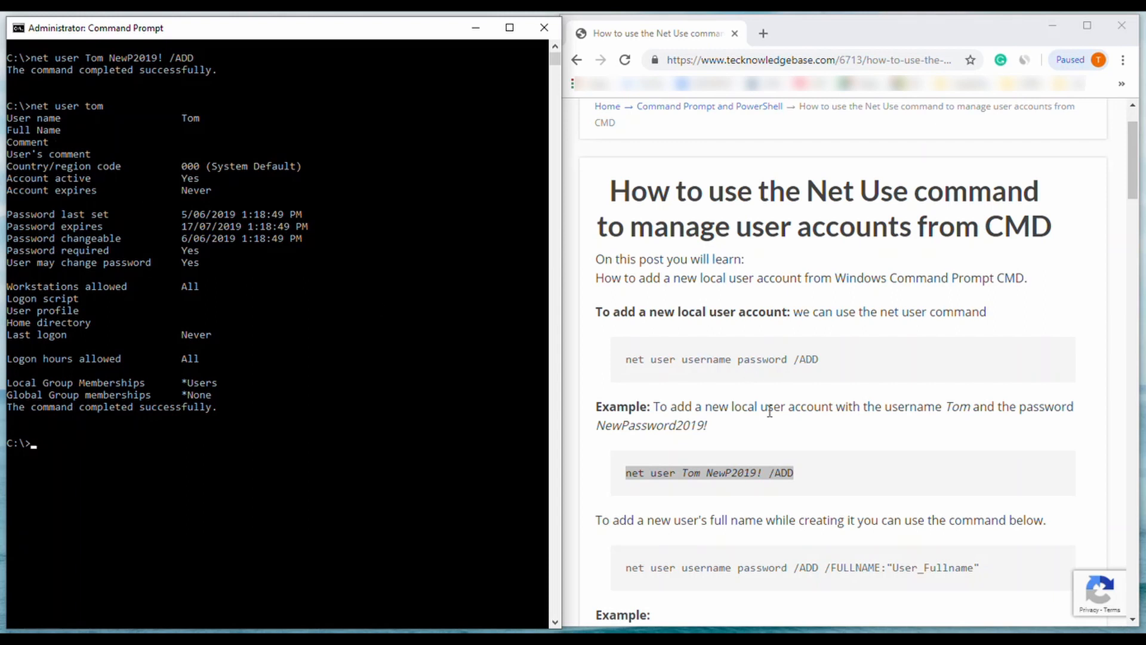
pyautogui.scroll(-3)
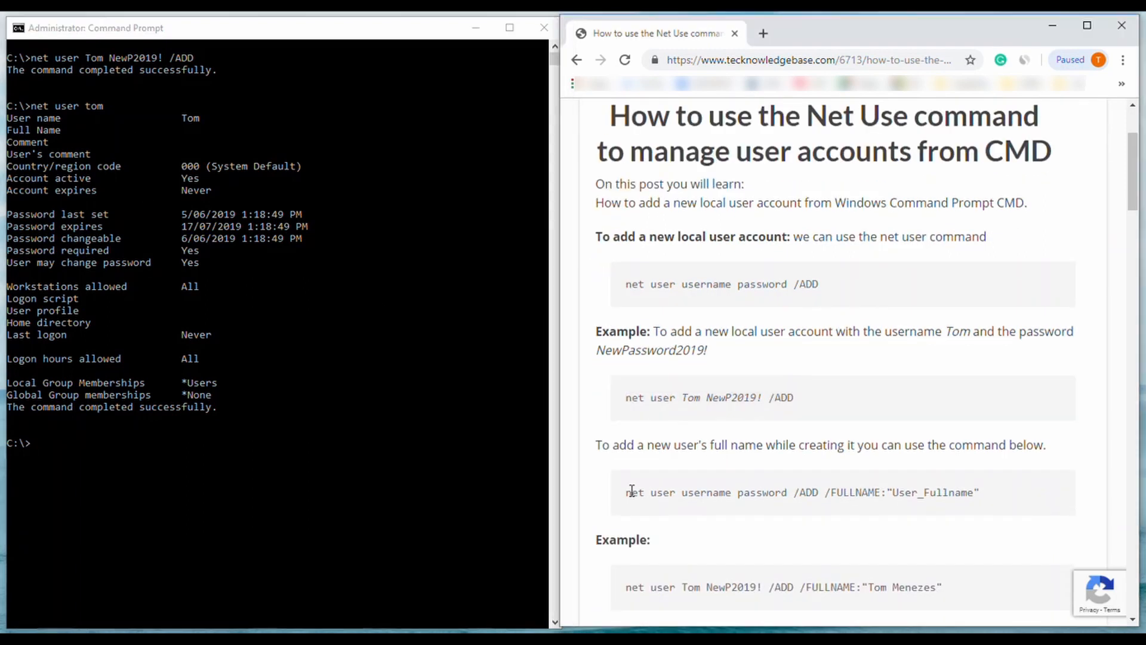
pyautogui.rightClick(800, 492)
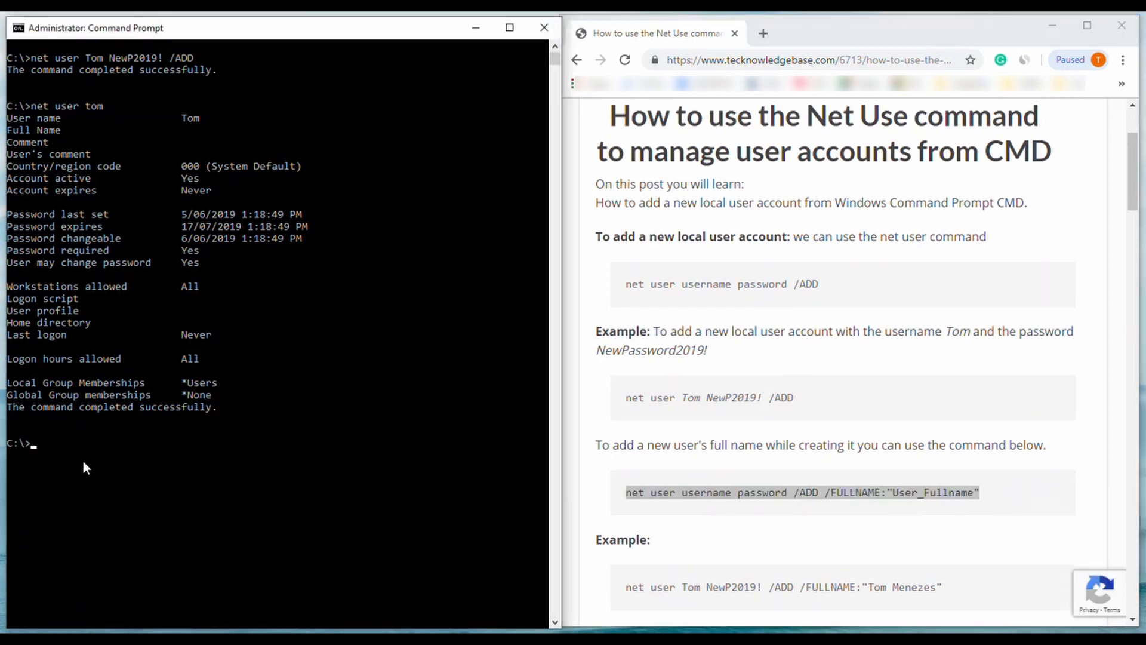
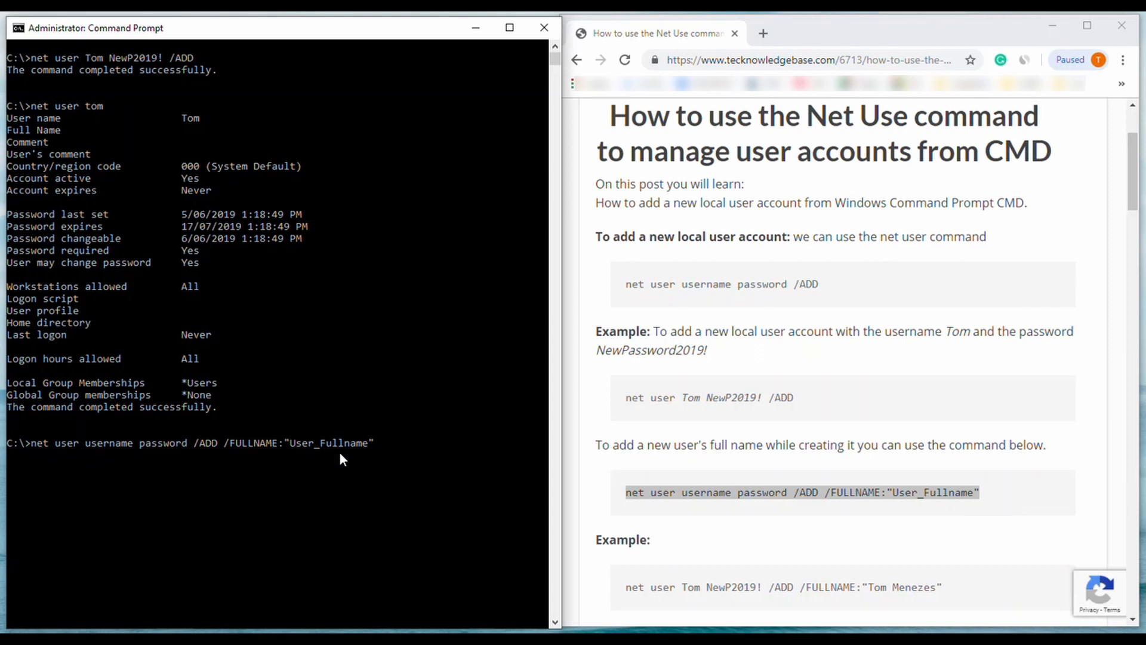
pyautogui.press('Backspace')
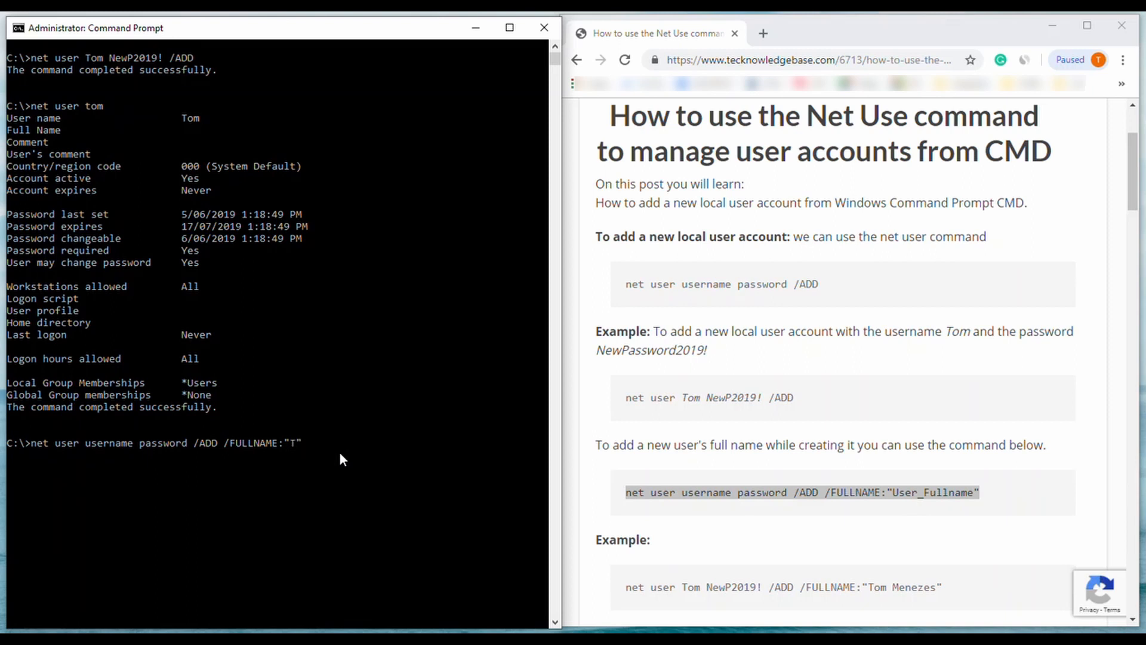
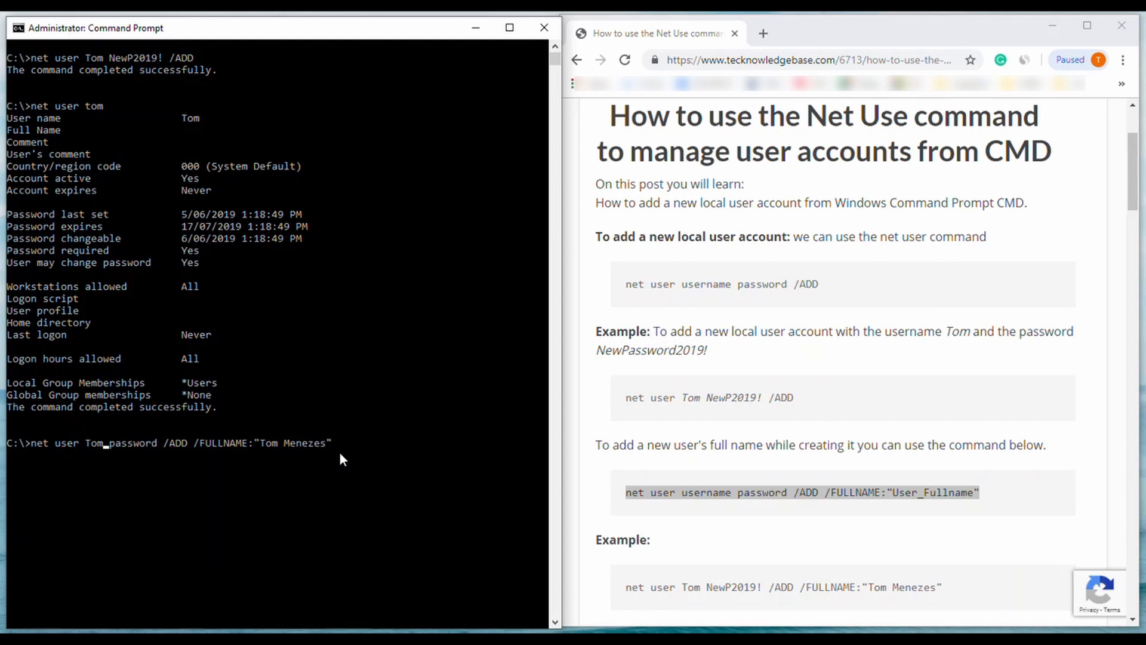
# Run the Tom1 creation command, which fails password policy, then retype it
pyautogui.write('1')
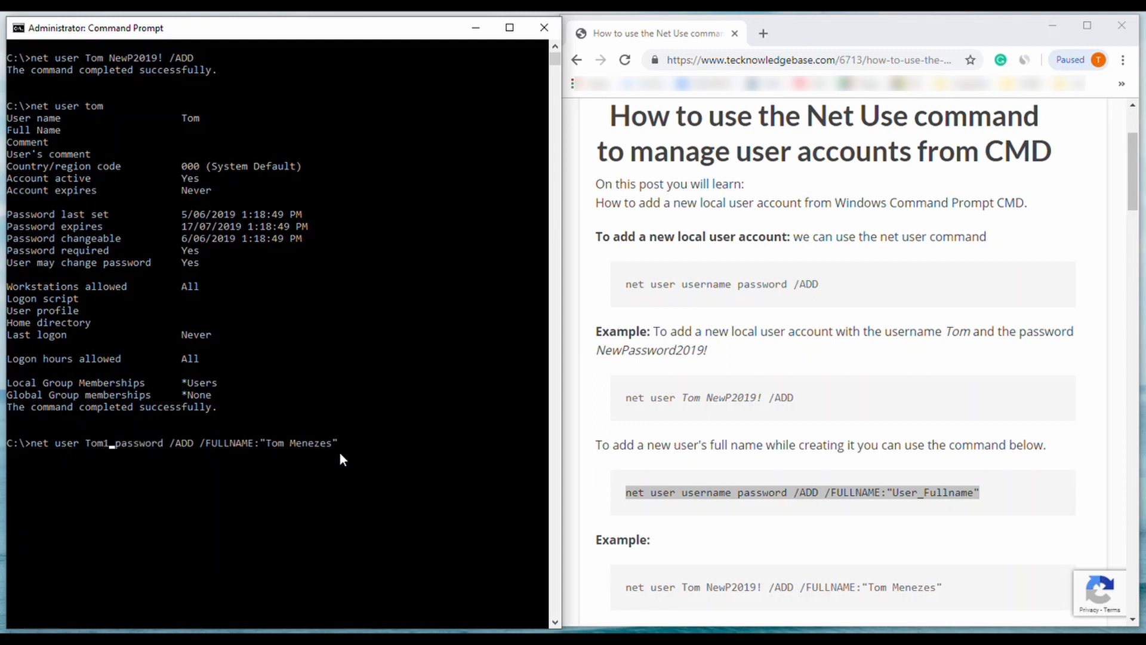
pyautogui.moveTo(149, 358)
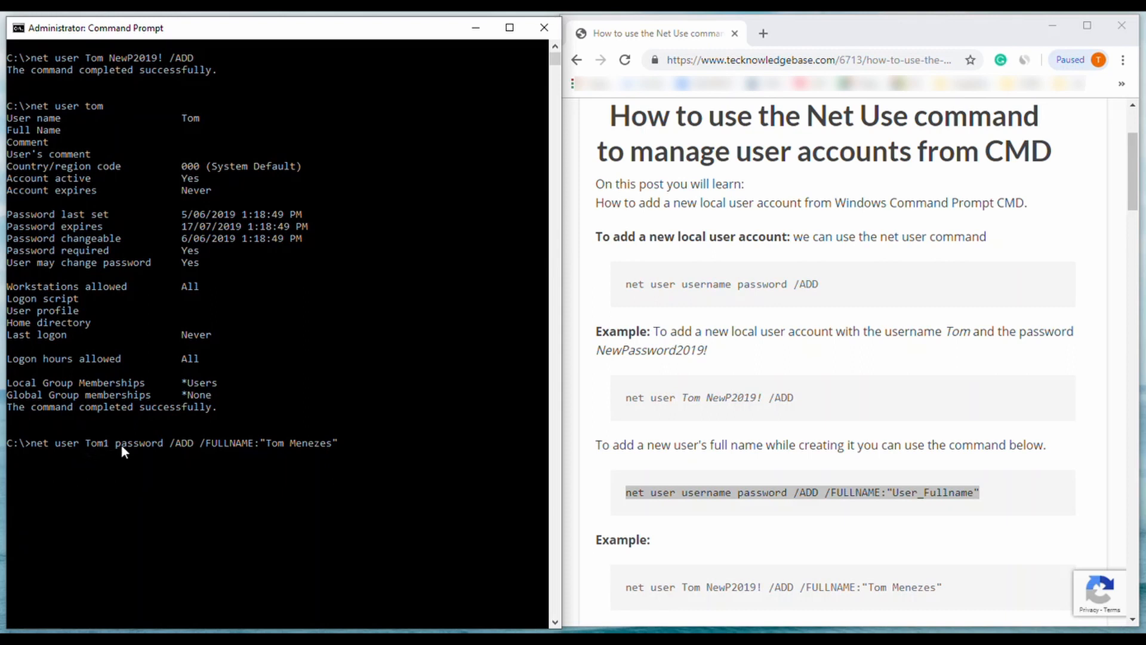
pyautogui.press('Return')
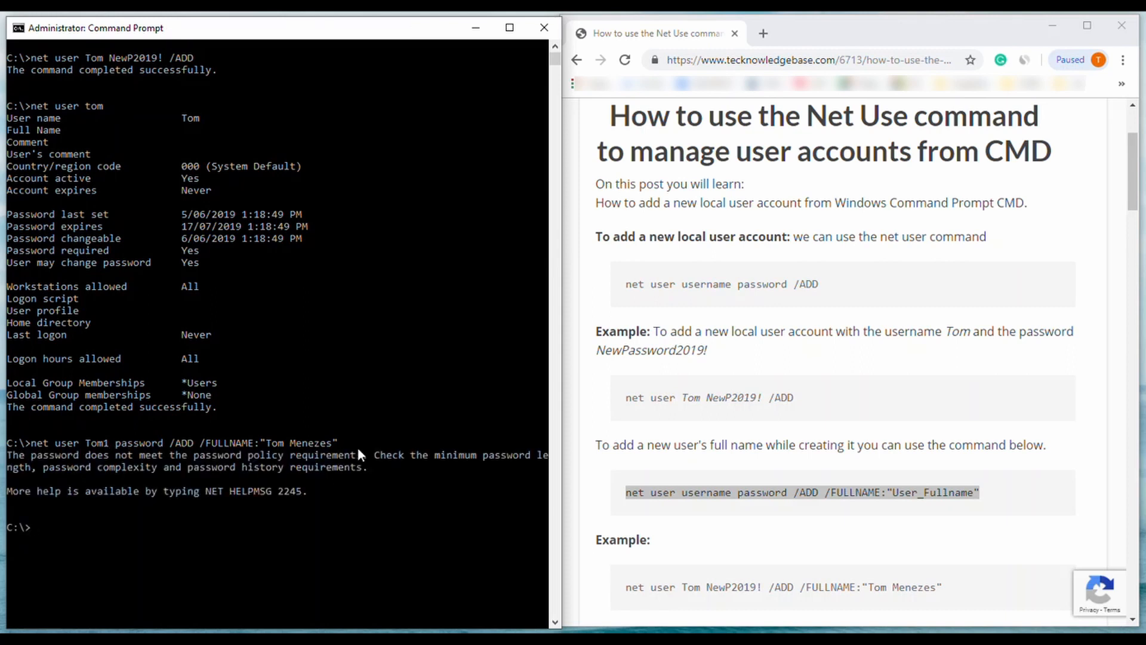
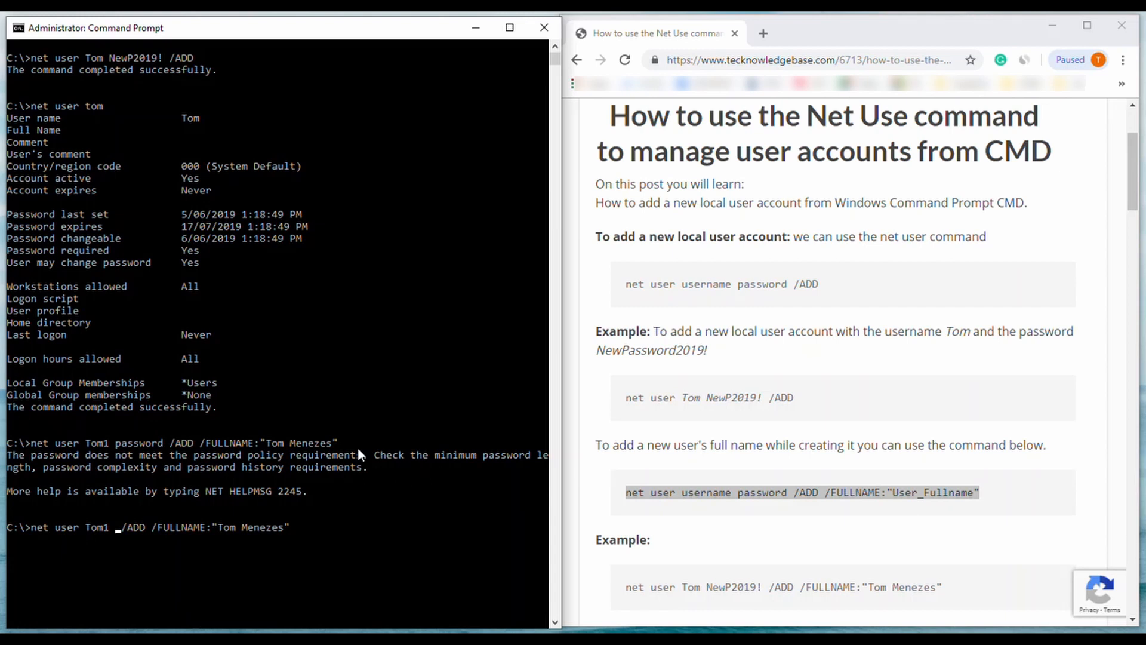
pyautogui.moveTo(348, 471)
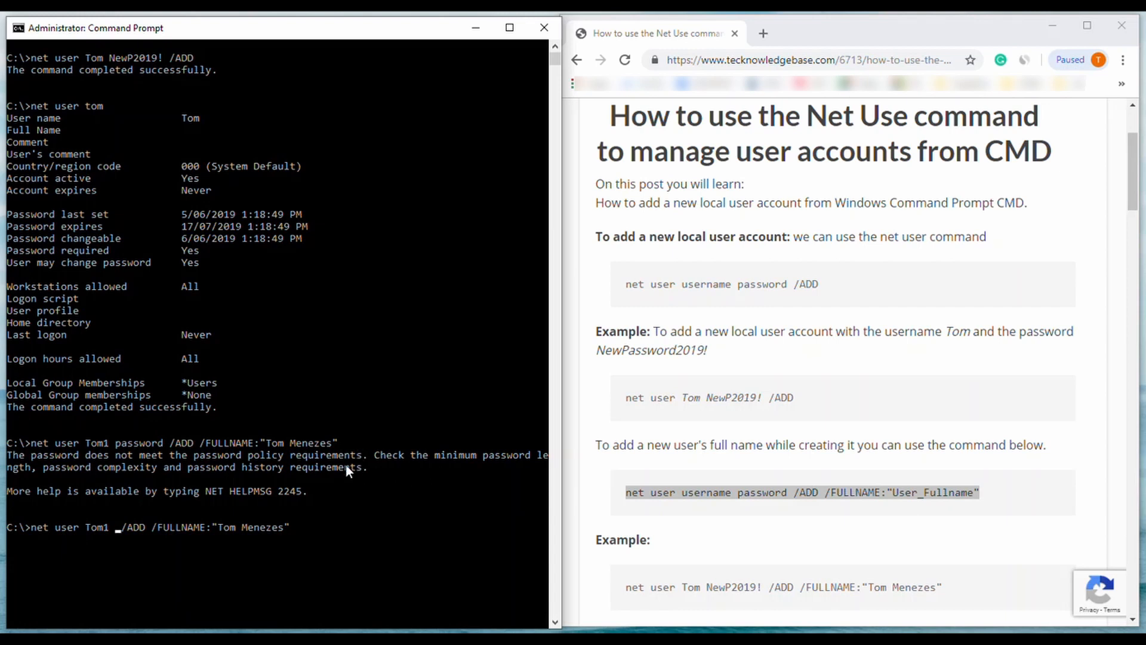
pyautogui.moveTo(154, 517)
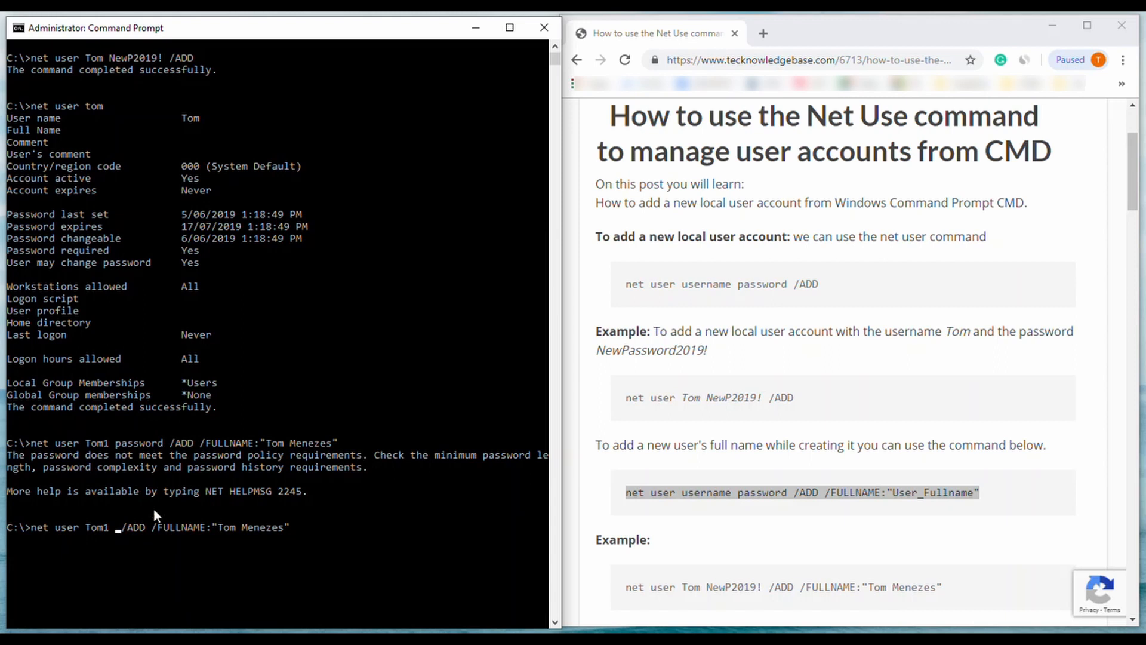
pyautogui.write('*')
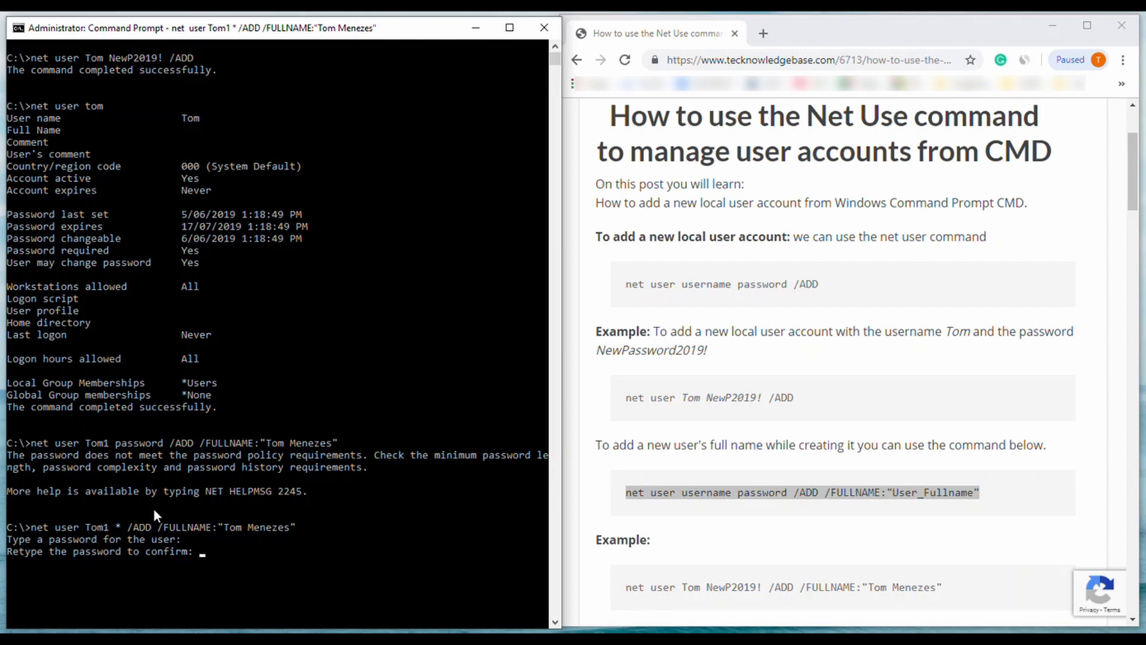
pyautogui.press('Return')
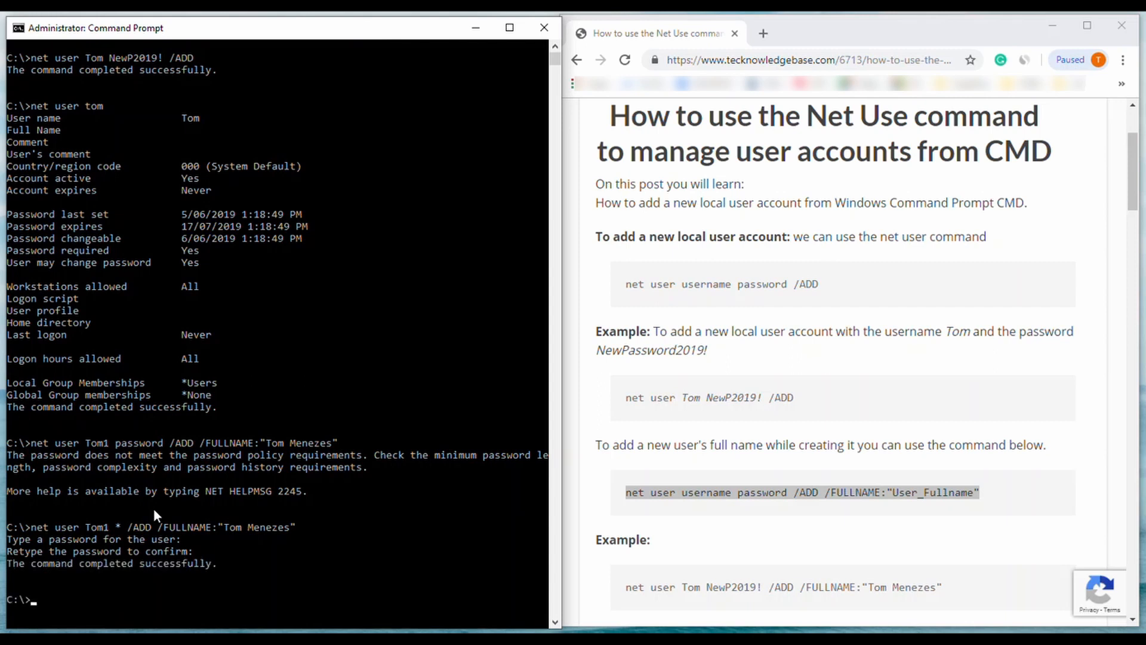
pyautogui.write('net')
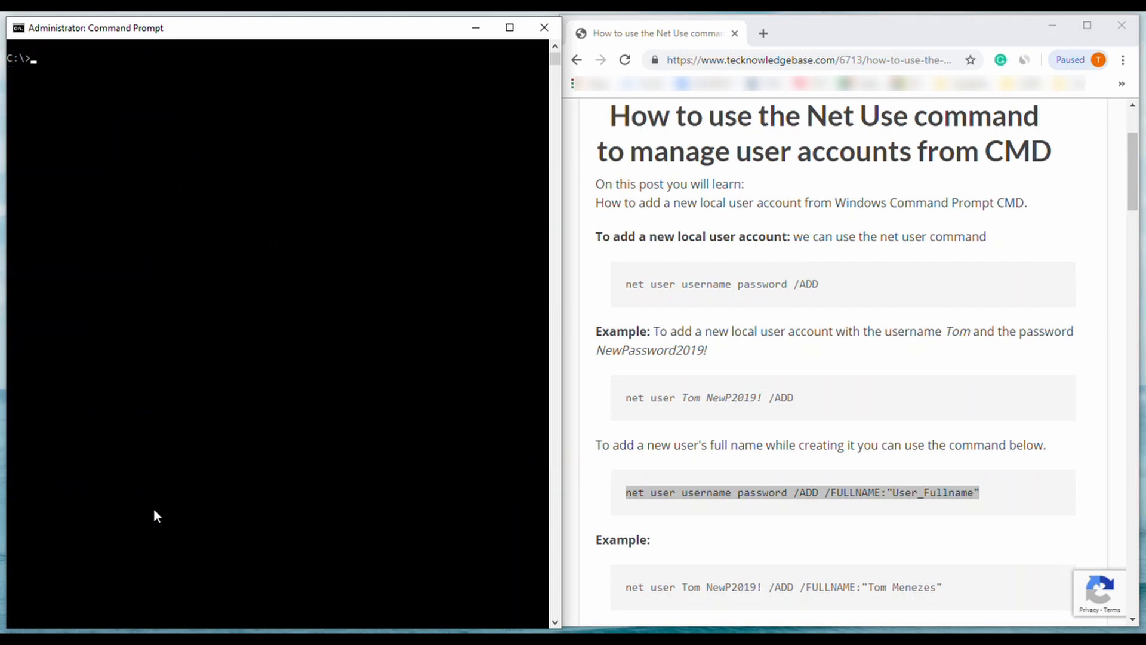
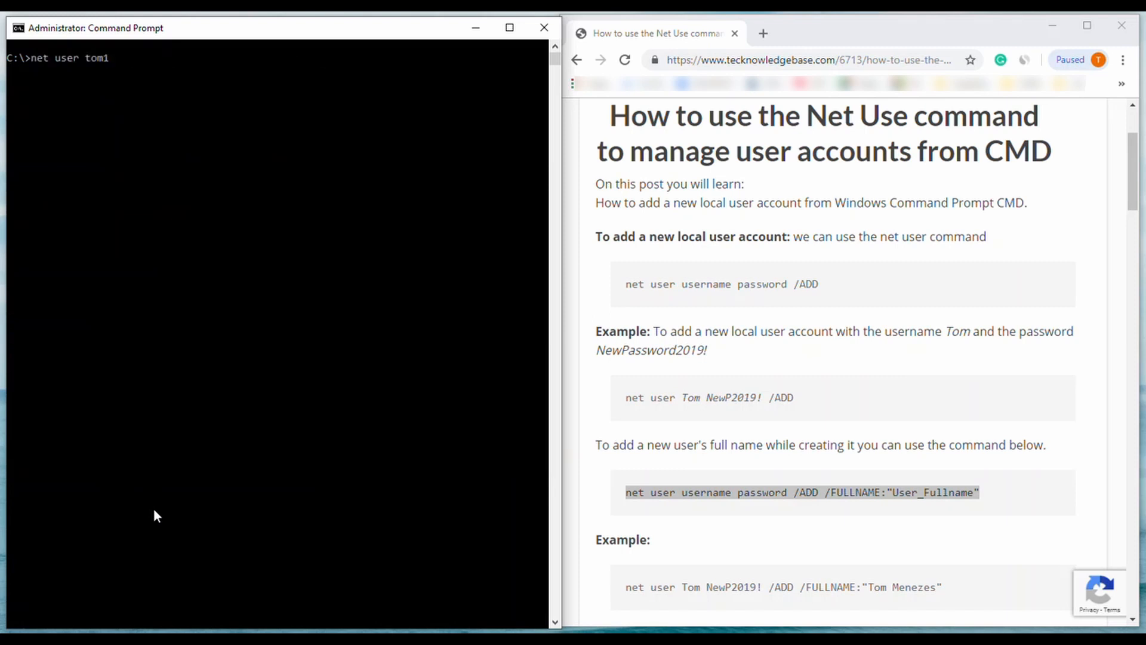
pyautogui.press('Return')
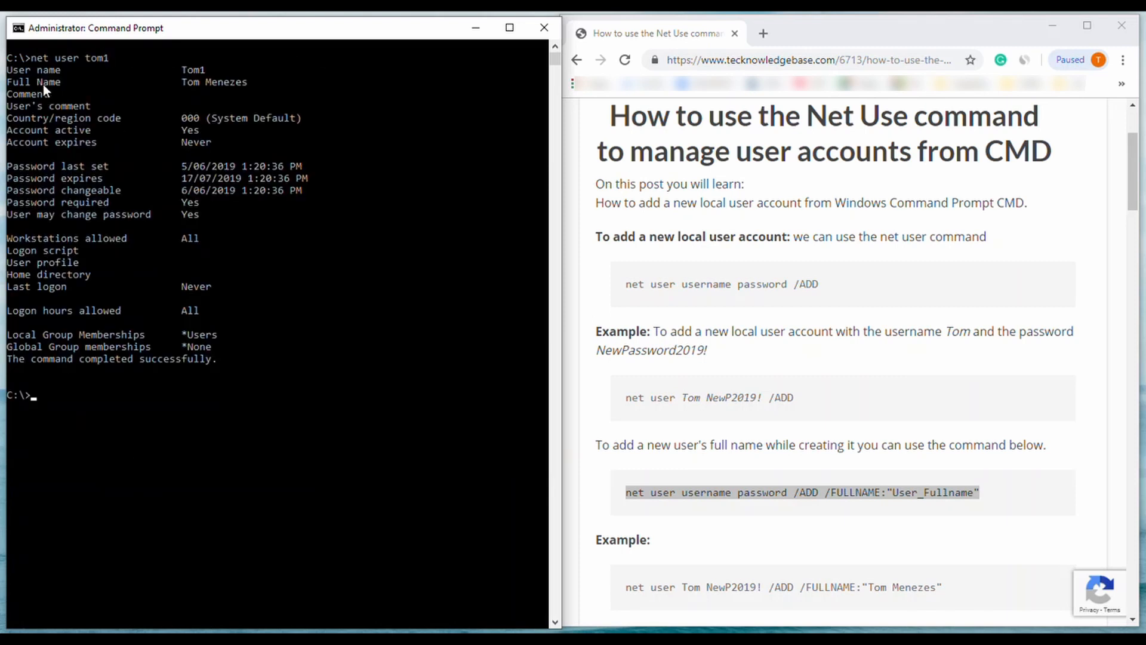
pyautogui.moveTo(278, 290)
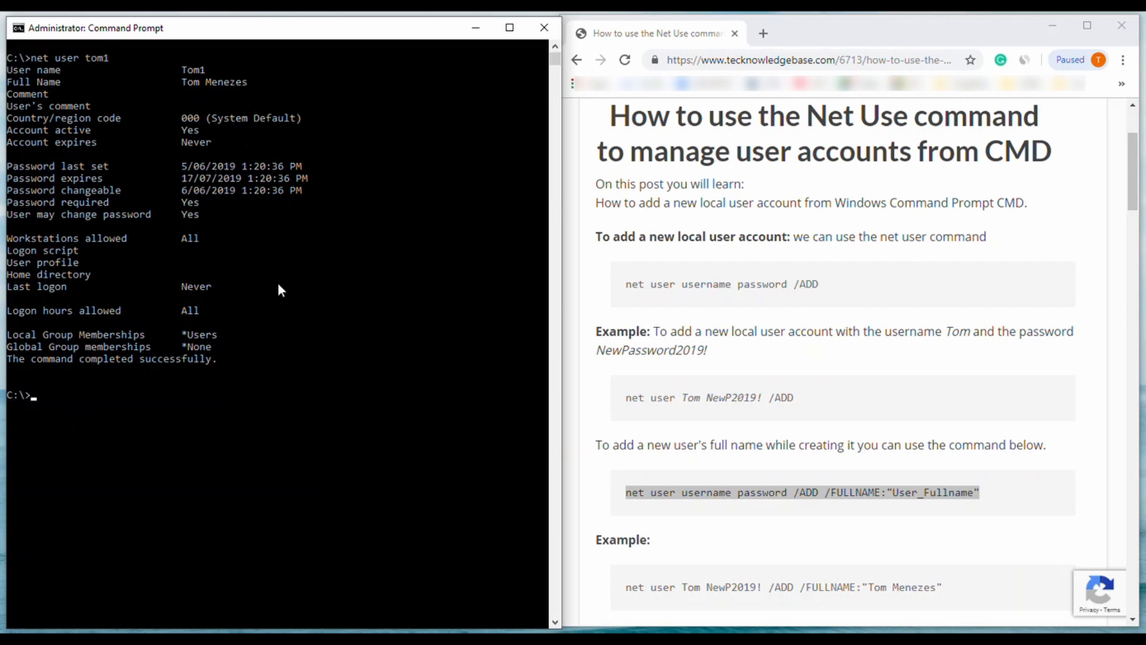
pyautogui.moveTo(265, 393)
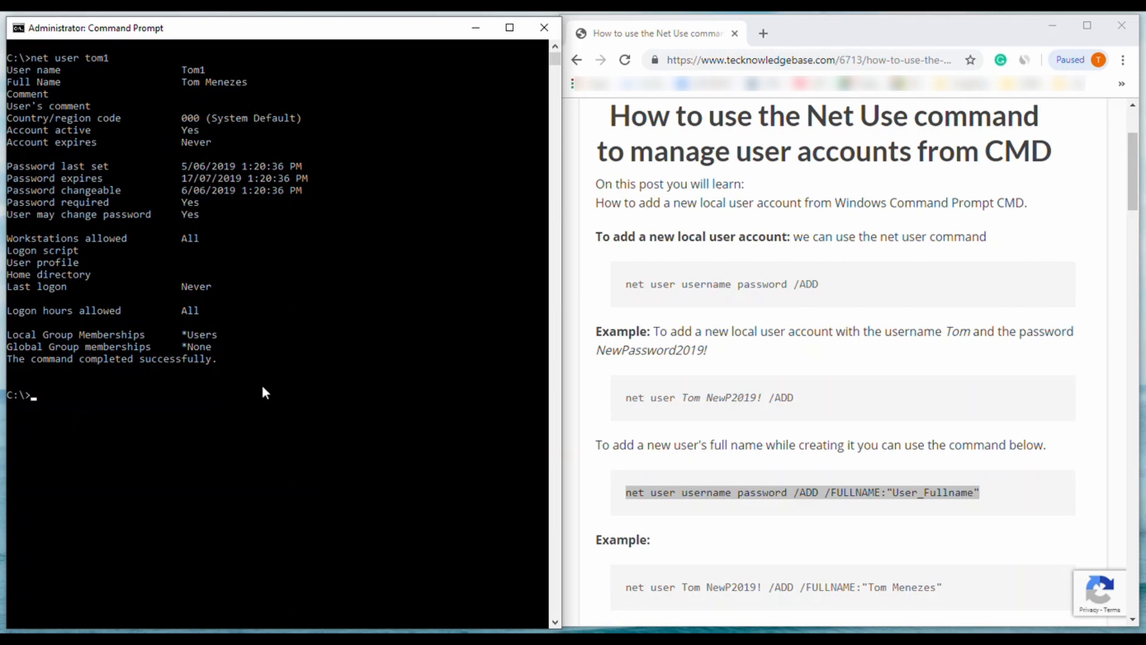
pyautogui.moveTo(220, 373)
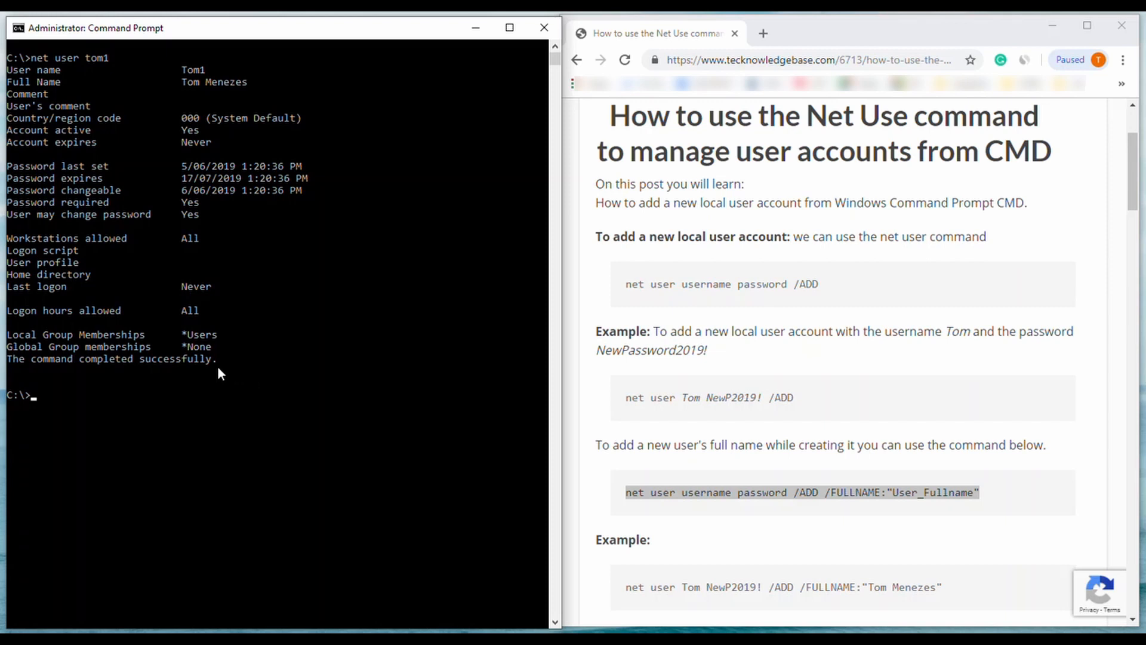
pyautogui.moveTo(68, 202)
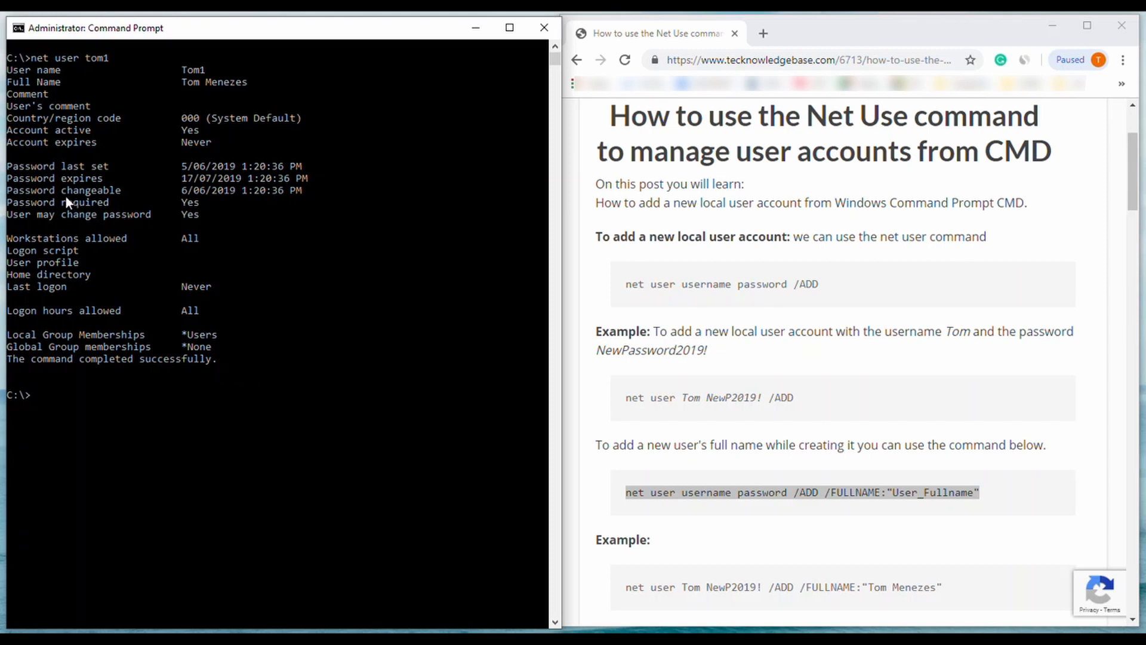
pyautogui.moveTo(238, 189)
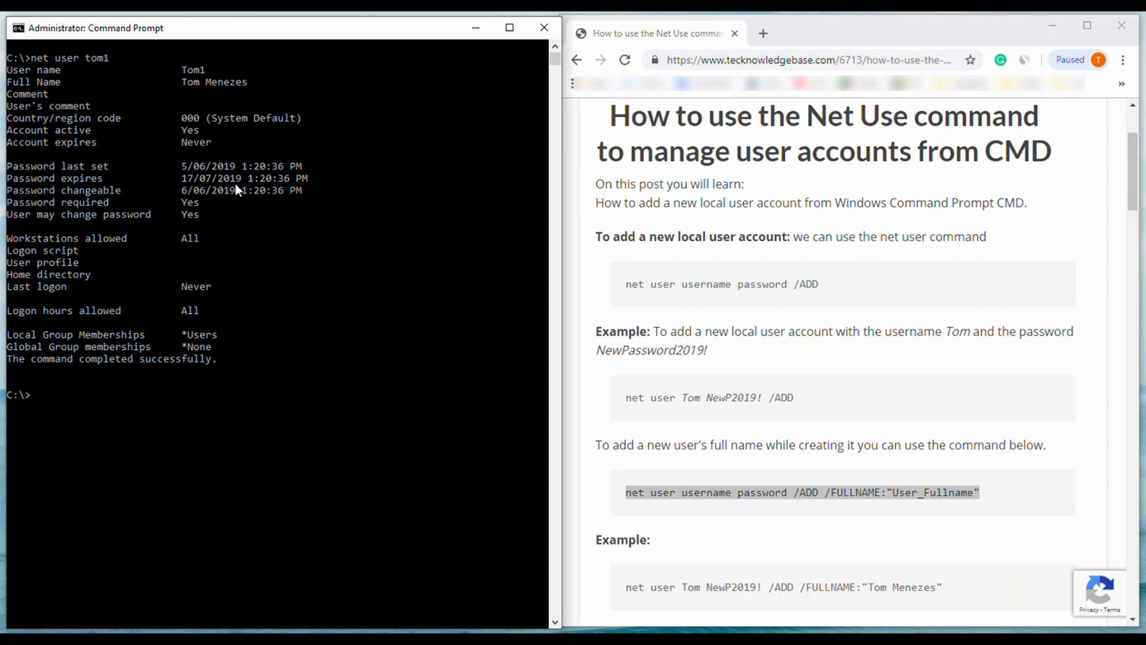
pyautogui.moveTo(67, 180)
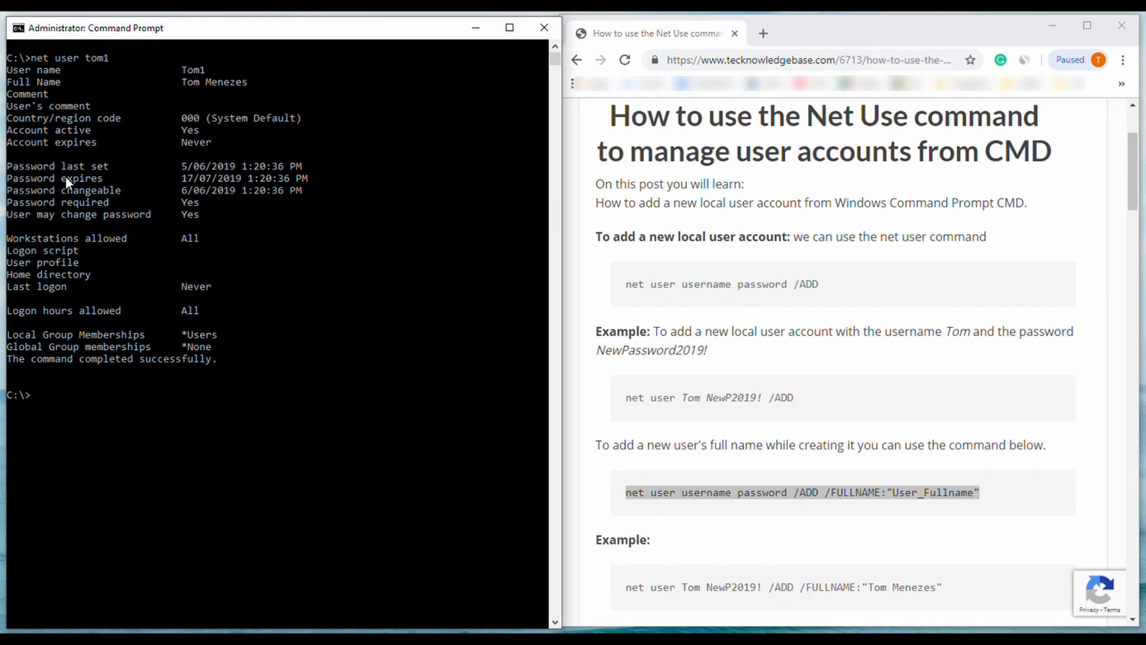
pyautogui.moveTo(225, 189)
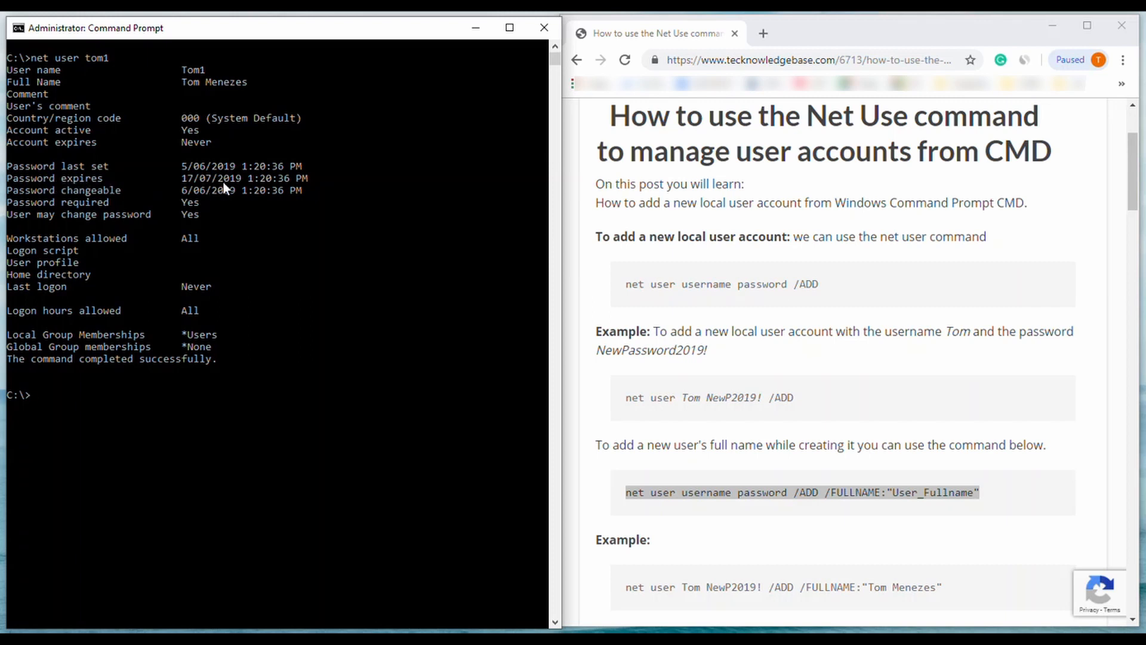
pyautogui.moveTo(155, 393)
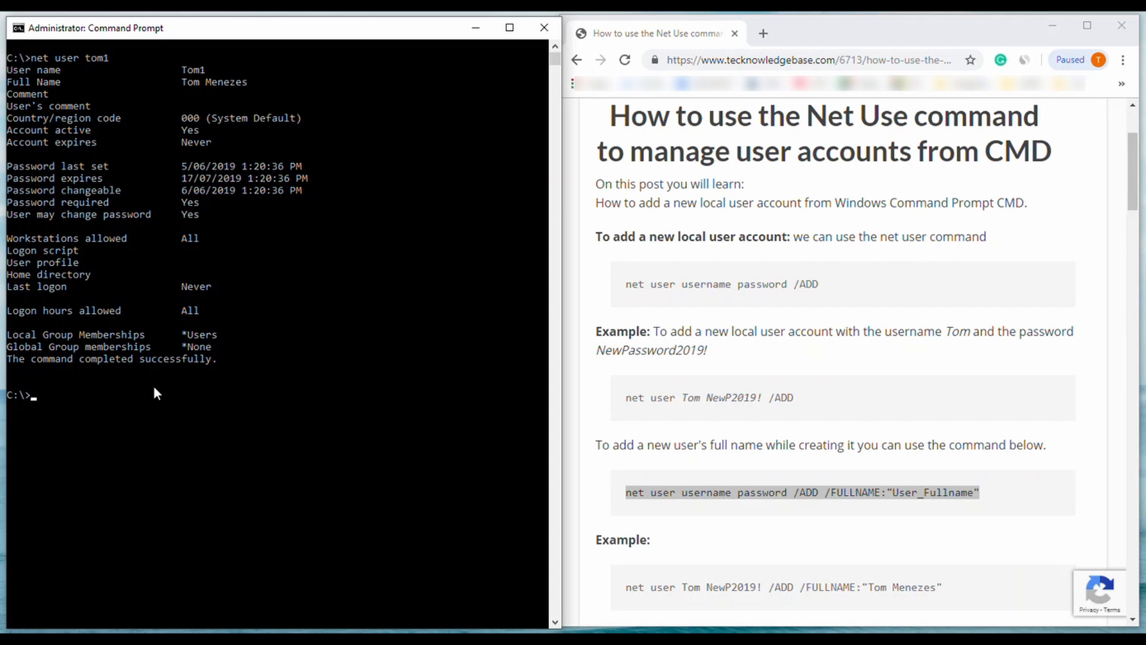
pyautogui.moveTo(212, 195)
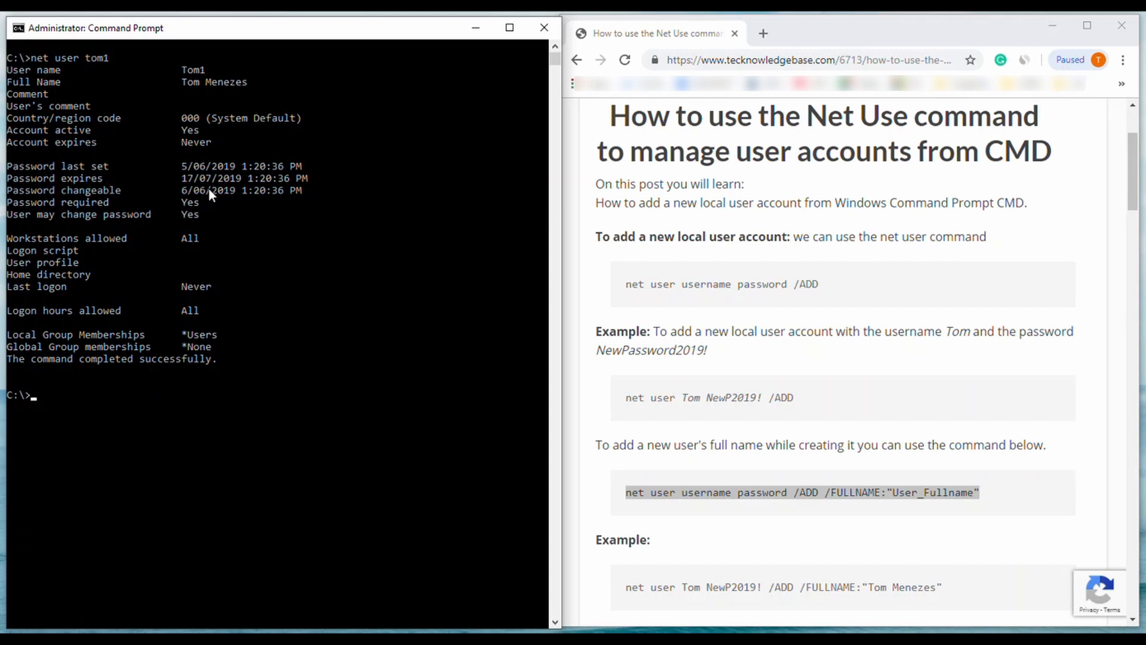
pyautogui.moveTo(15, 191)
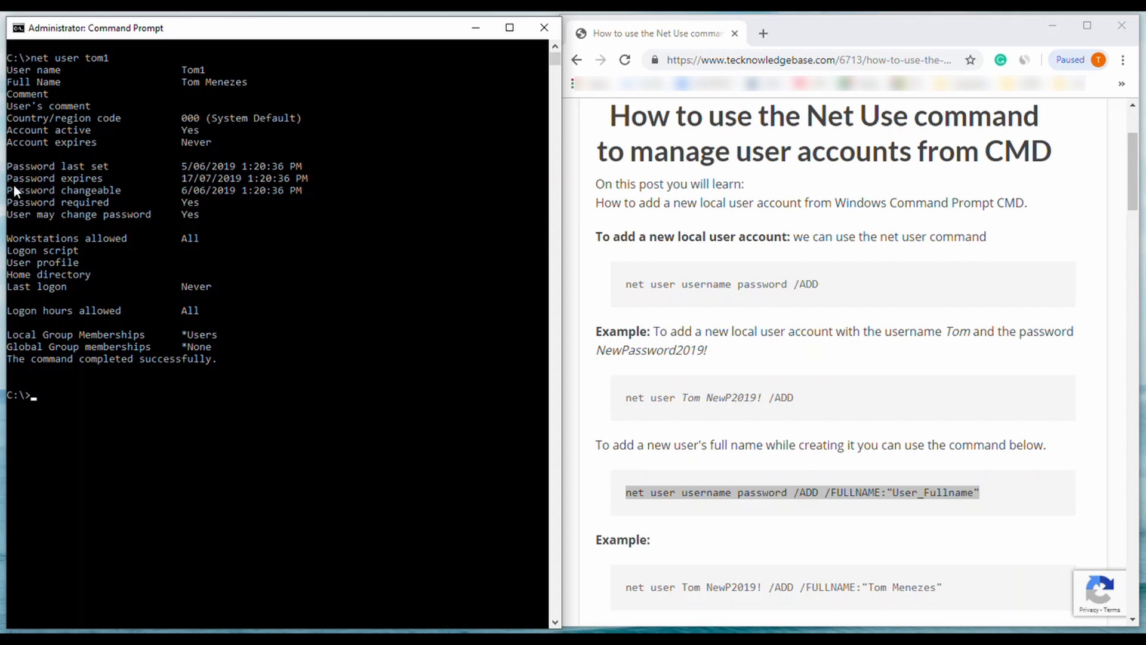
pyautogui.moveTo(212, 190)
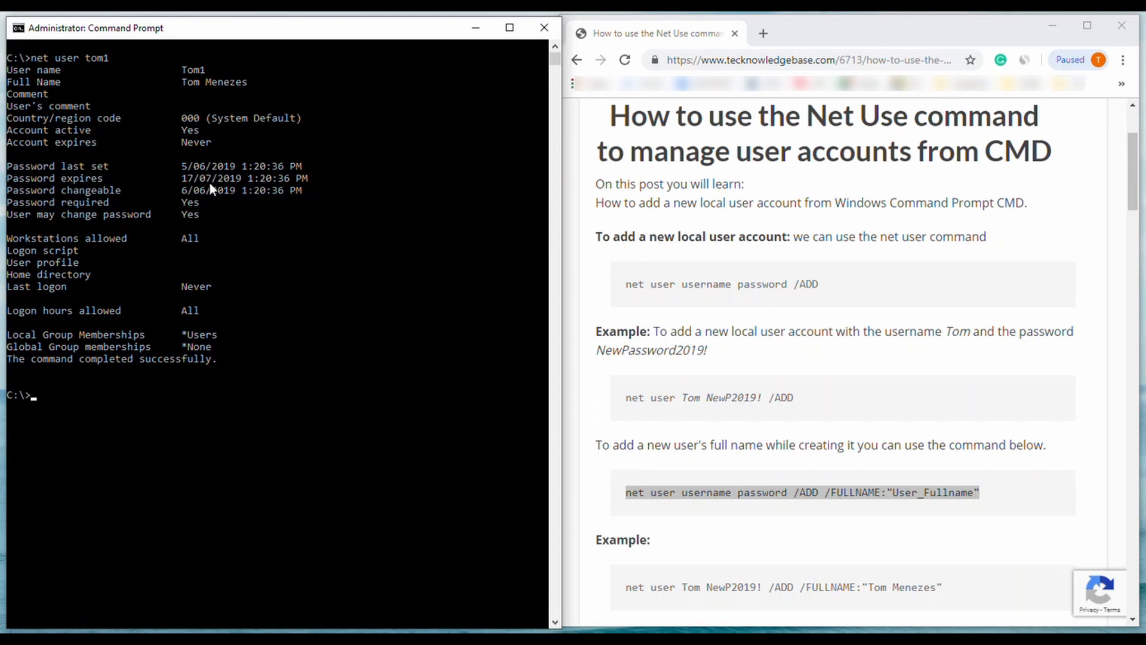
# Scroll the tutorial down to the never-expiring password WMIC example
pyautogui.scroll(-3)
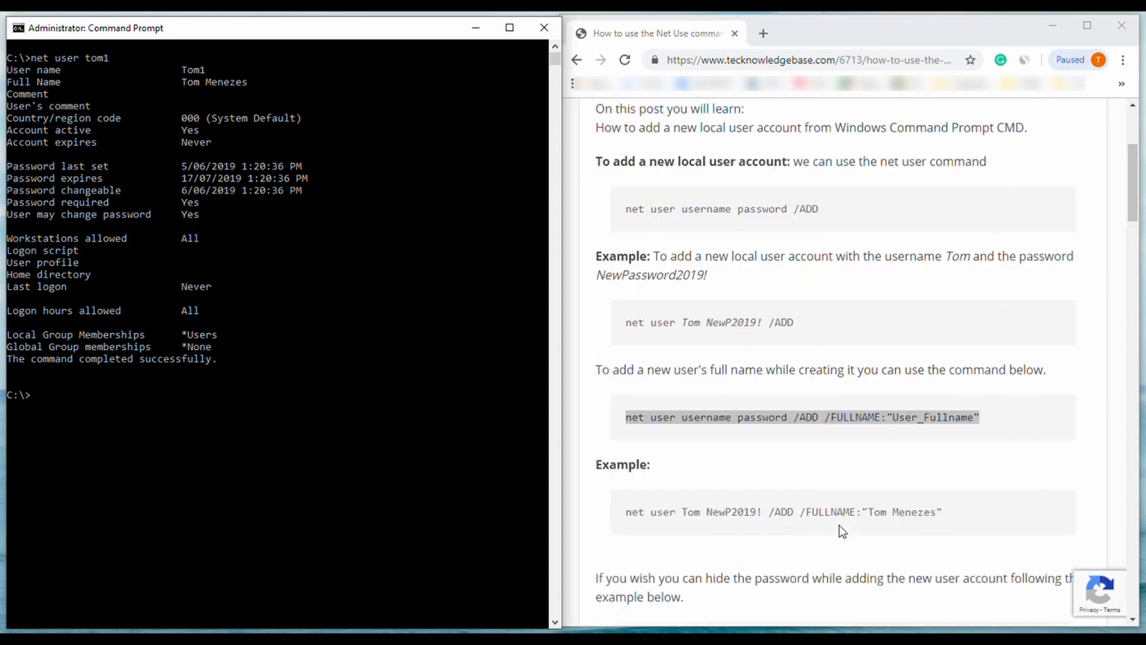
pyautogui.scroll(-3)
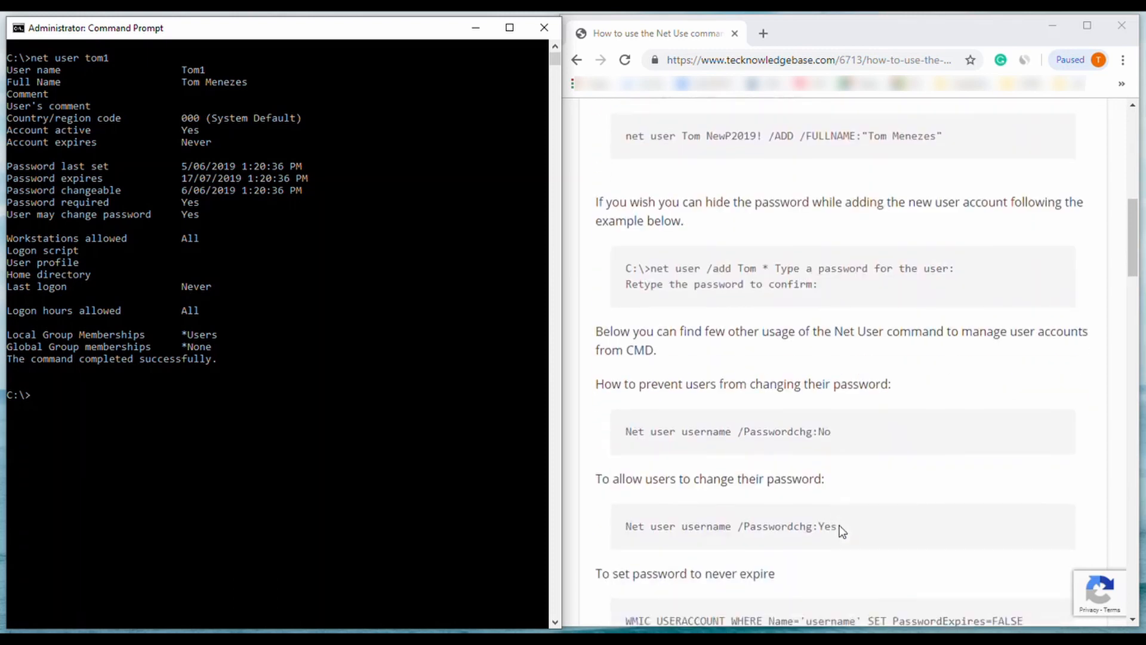
pyautogui.scroll(-3)
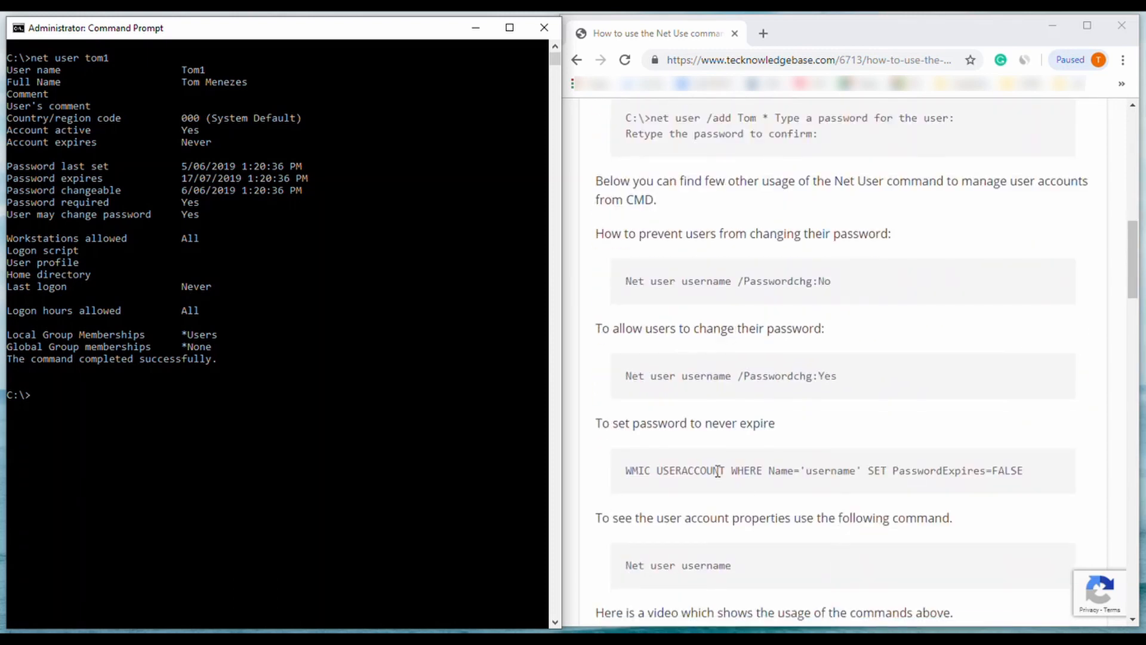
pyautogui.moveTo(626, 480)
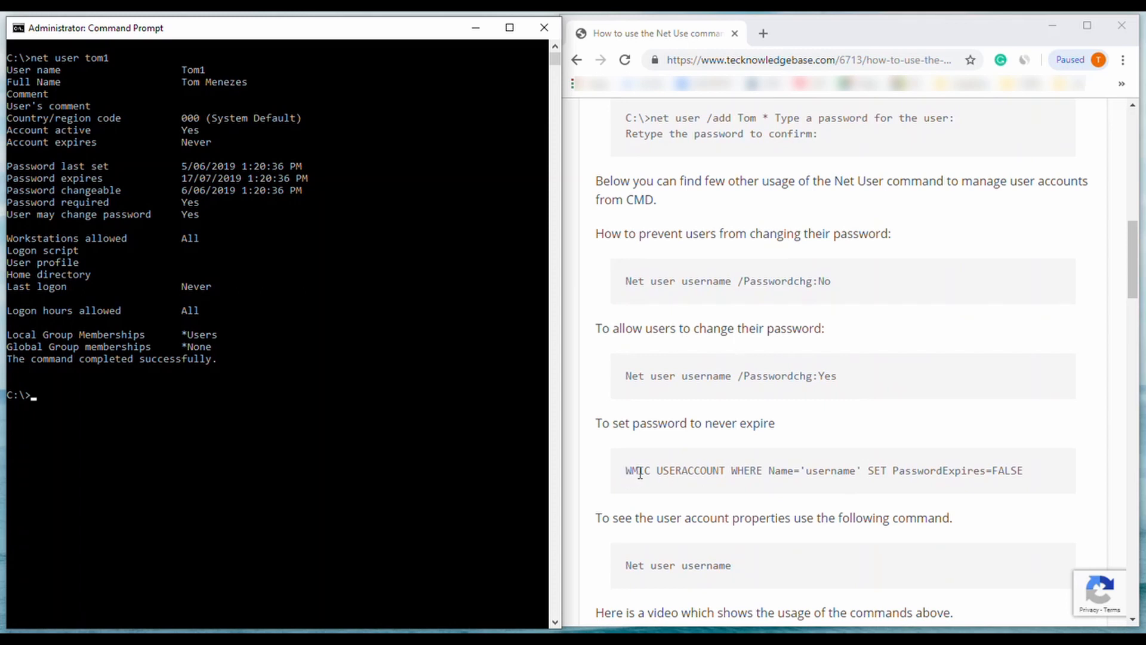
pyautogui.moveTo(673, 498)
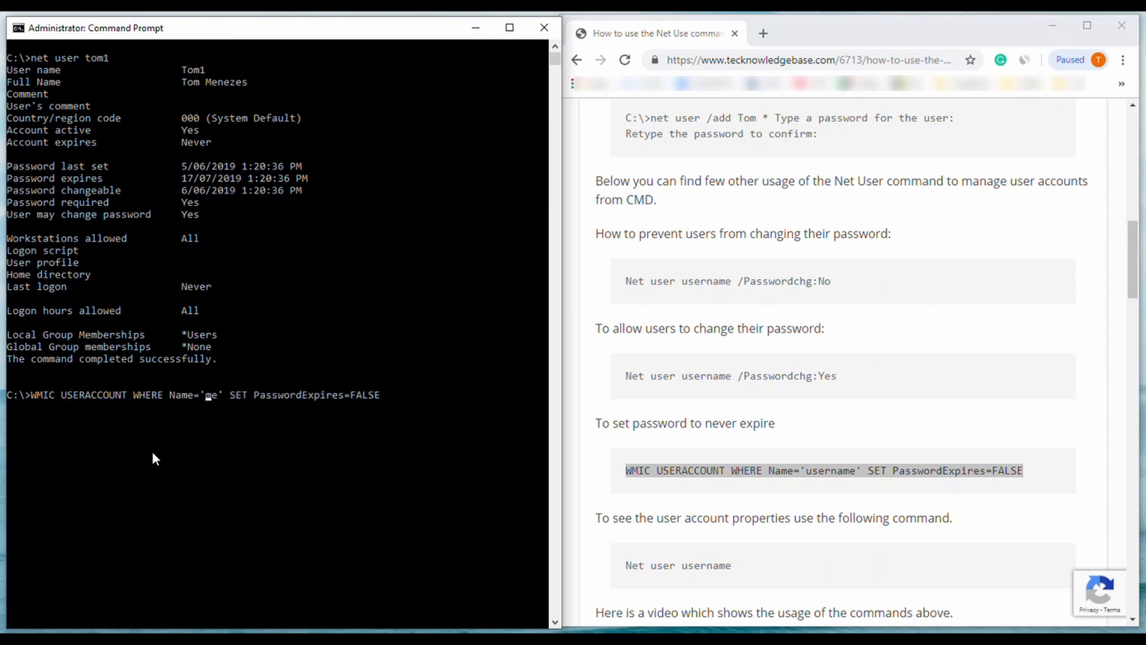
# Replace the WMIC command's placeholder username with tom1
pyautogui.press('Backspace')
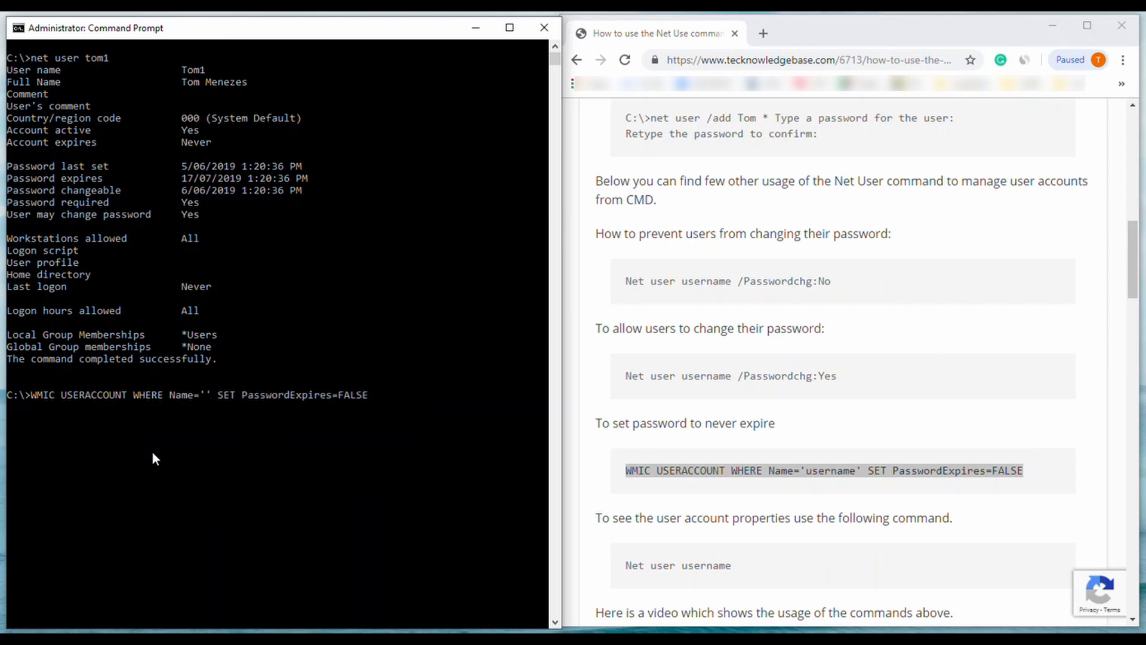
pyautogui.write('tom')
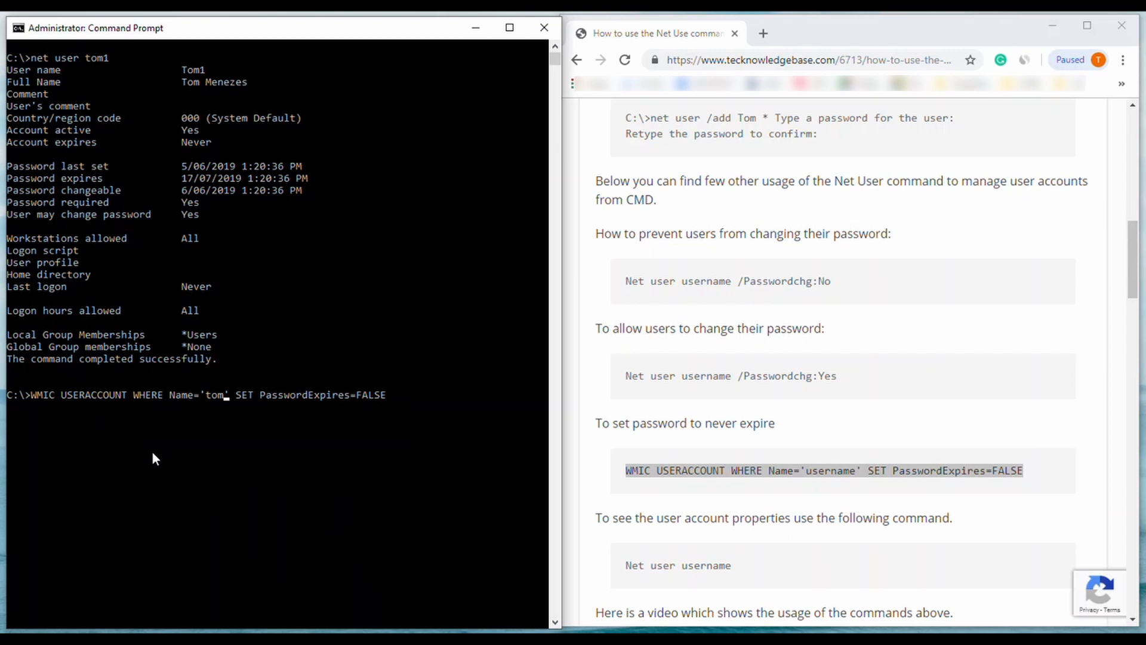
pyautogui.write('1')
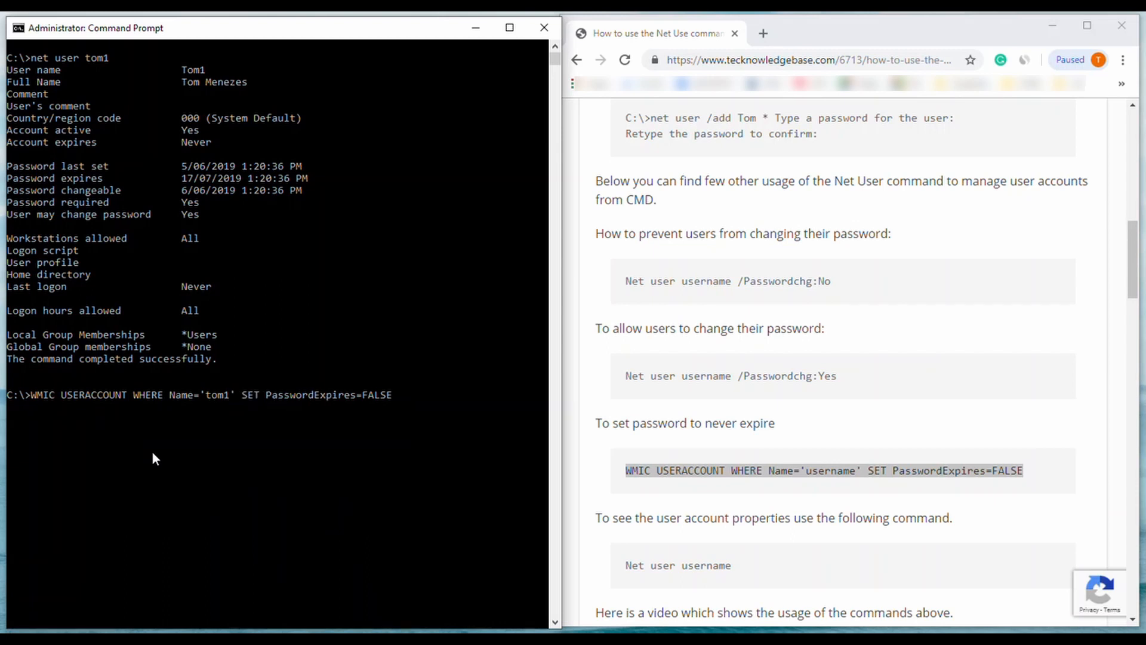
pyautogui.moveTo(72, 79)
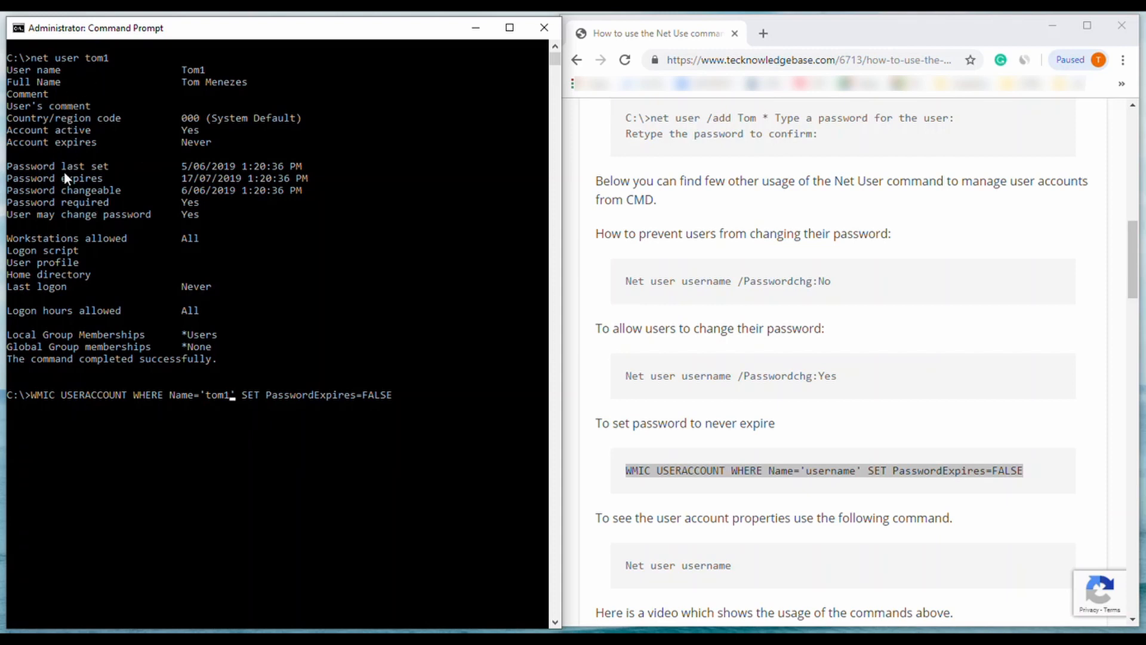
pyautogui.moveTo(234, 193)
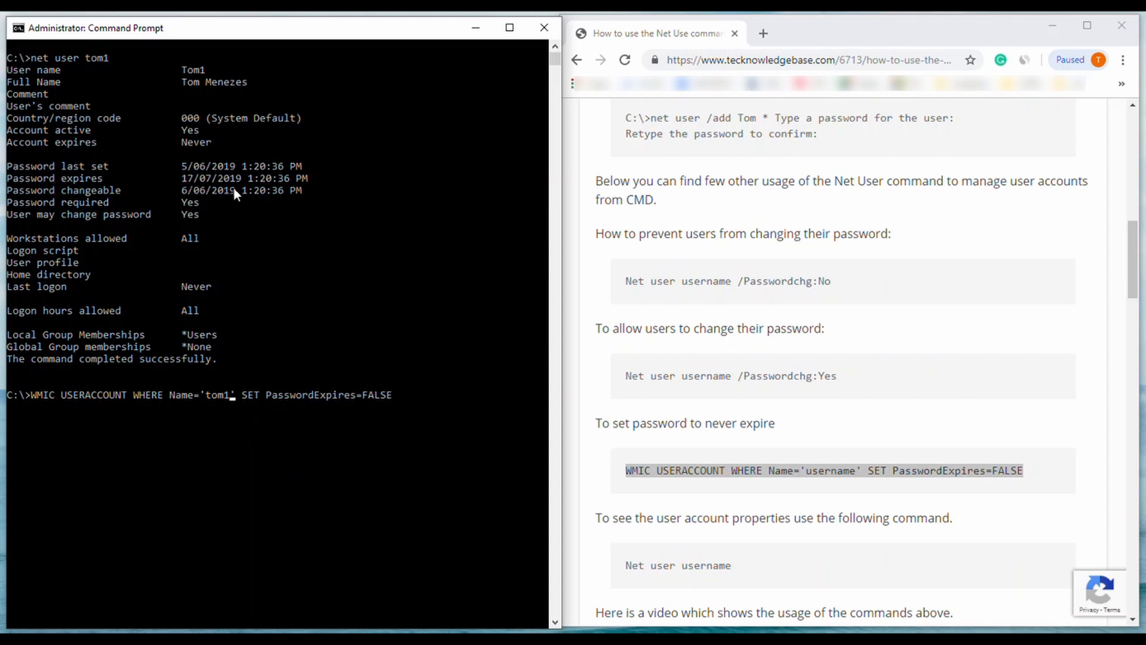
pyautogui.moveTo(278, 410)
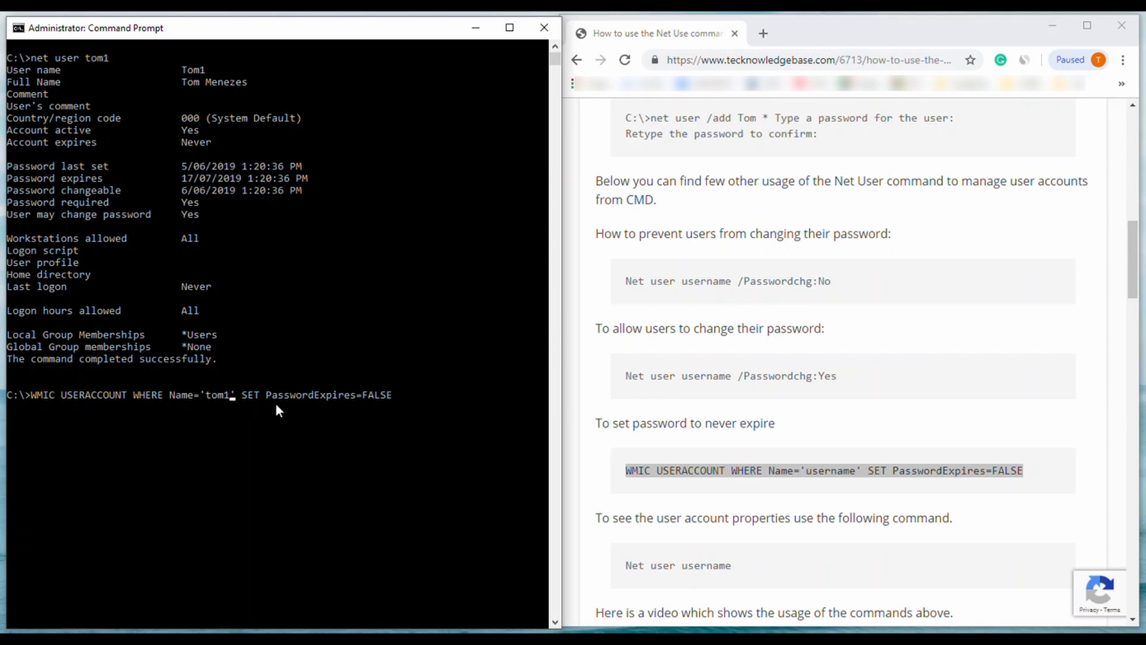
pyautogui.moveTo(359, 443)
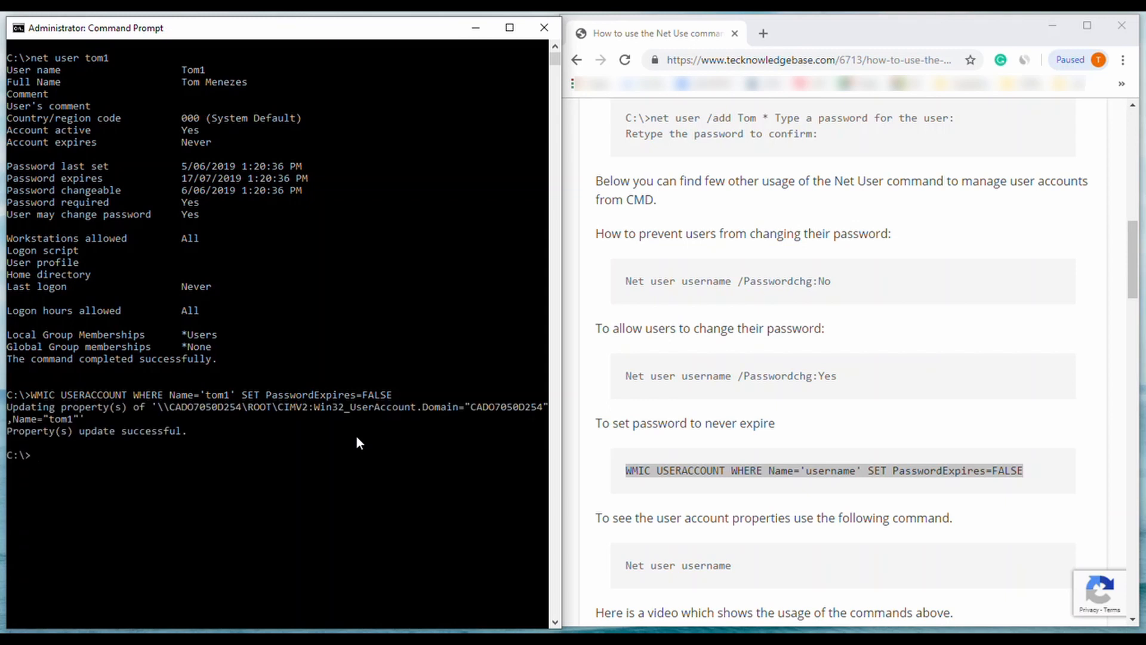
# Re-run 'net user tom1' to confirm Password expires shows Never
pyautogui.press('Return')
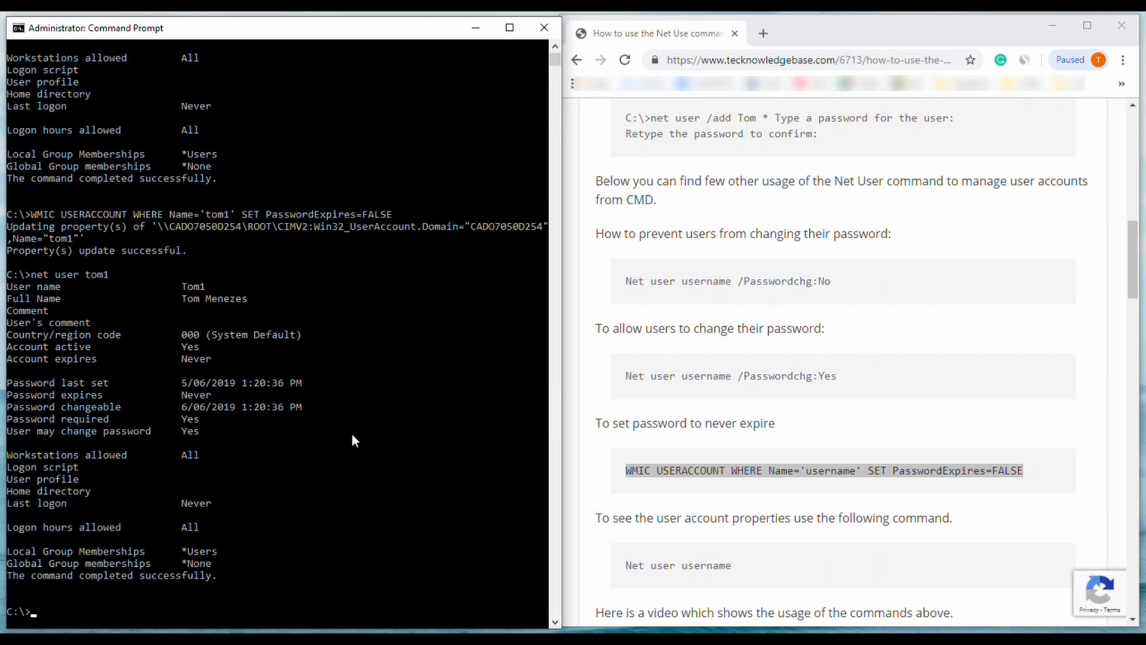
pyautogui.moveTo(630, 487)
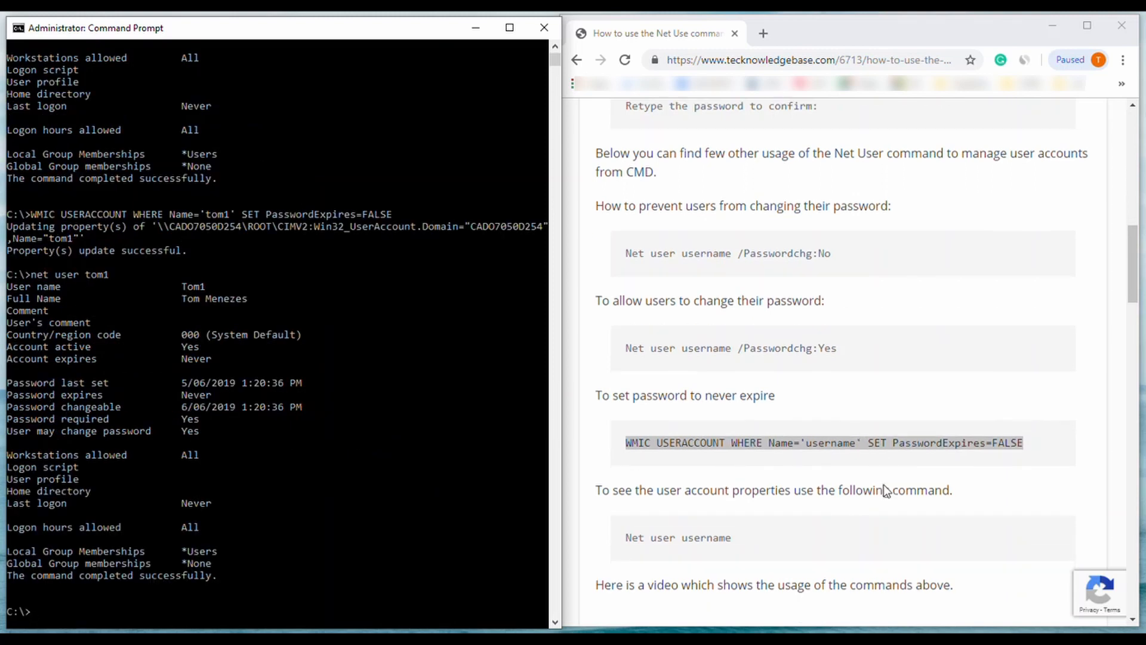
pyautogui.scroll(3)
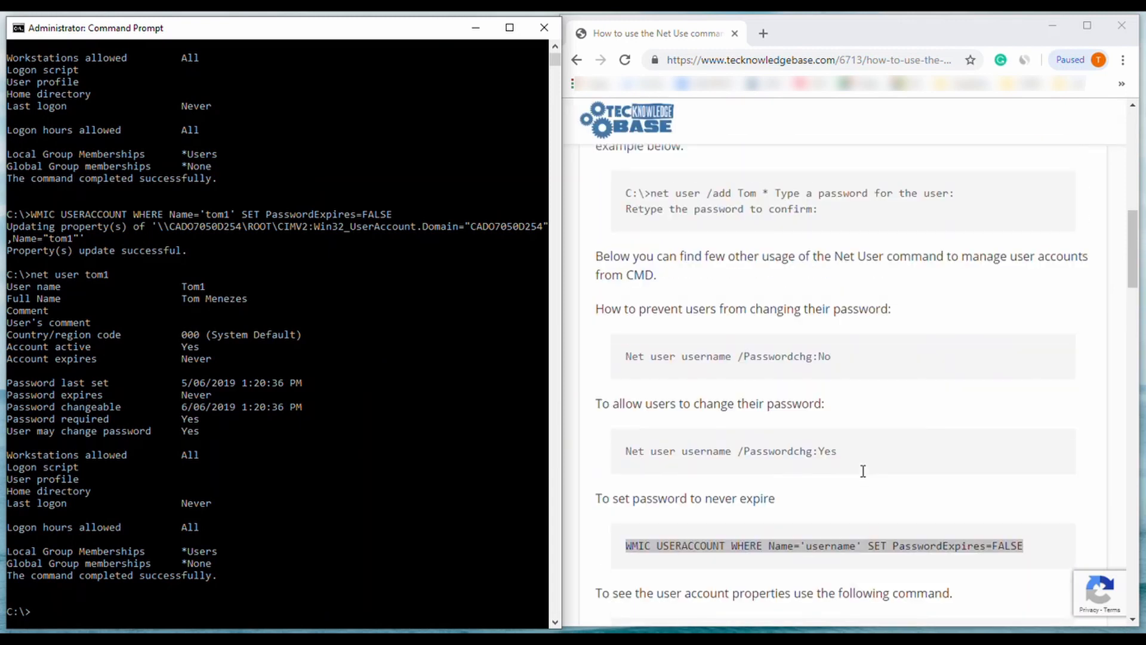
pyautogui.moveTo(739, 476)
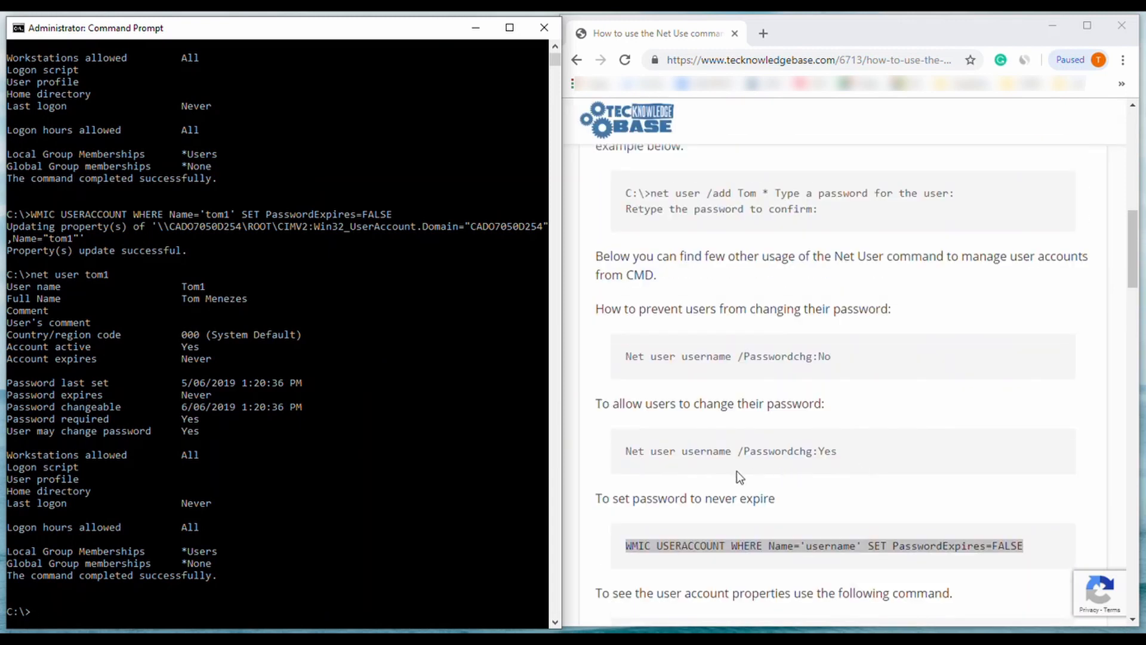
pyautogui.scroll(3)
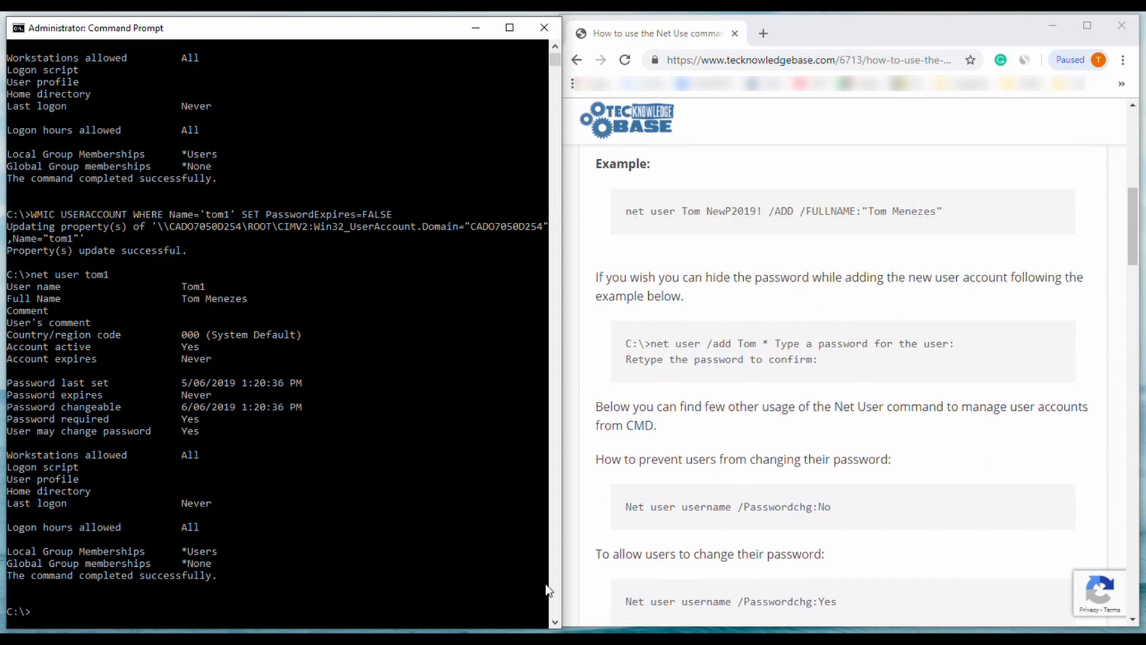
pyautogui.moveTo(828, 496)
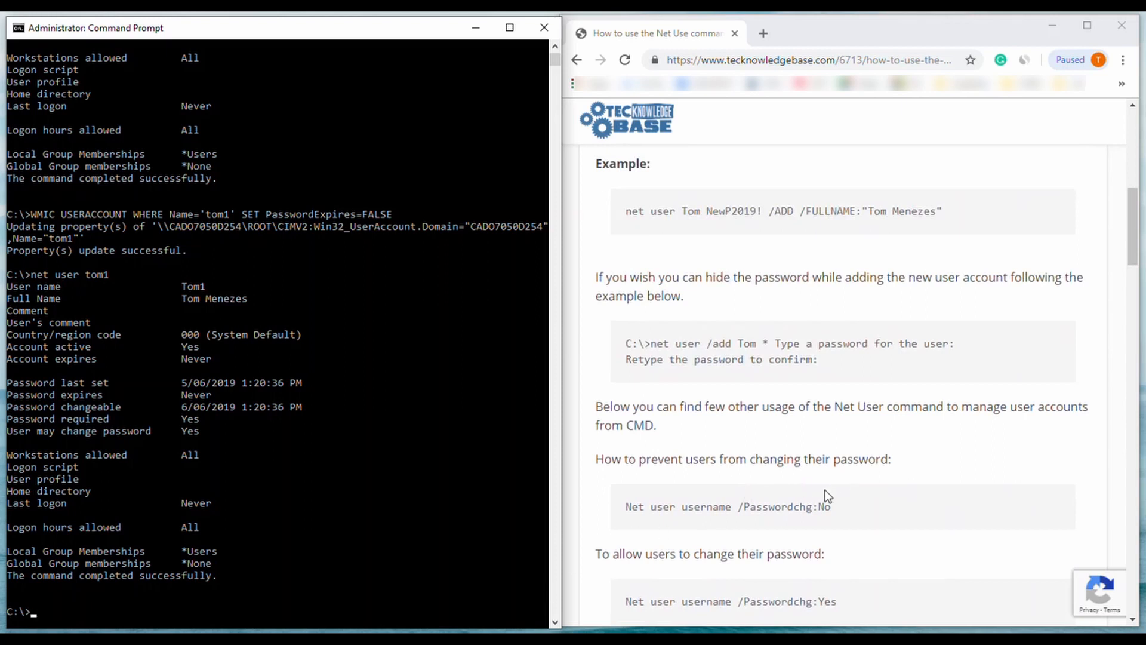
pyautogui.moveTo(788, 499)
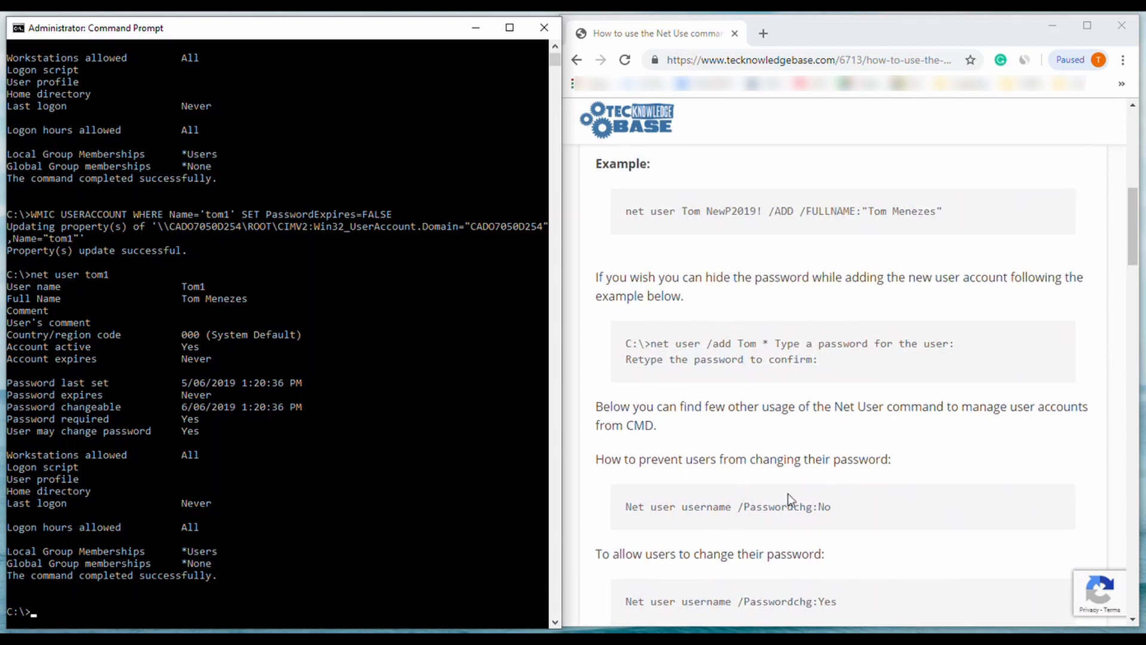
pyautogui.moveTo(780, 501)
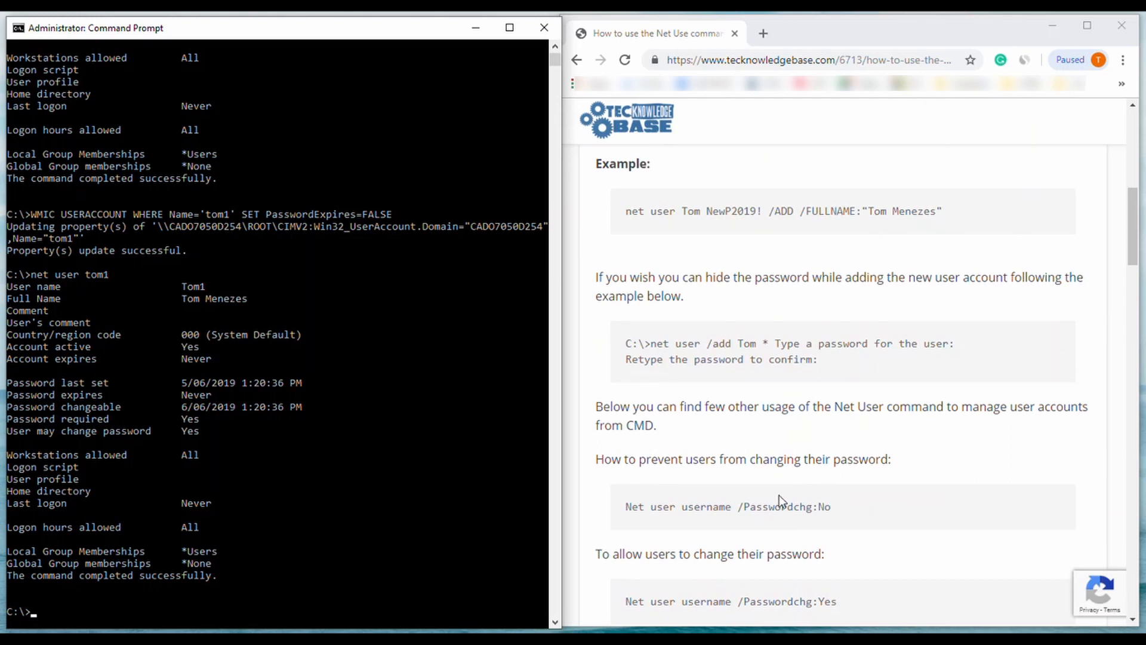
pyautogui.scroll(3)
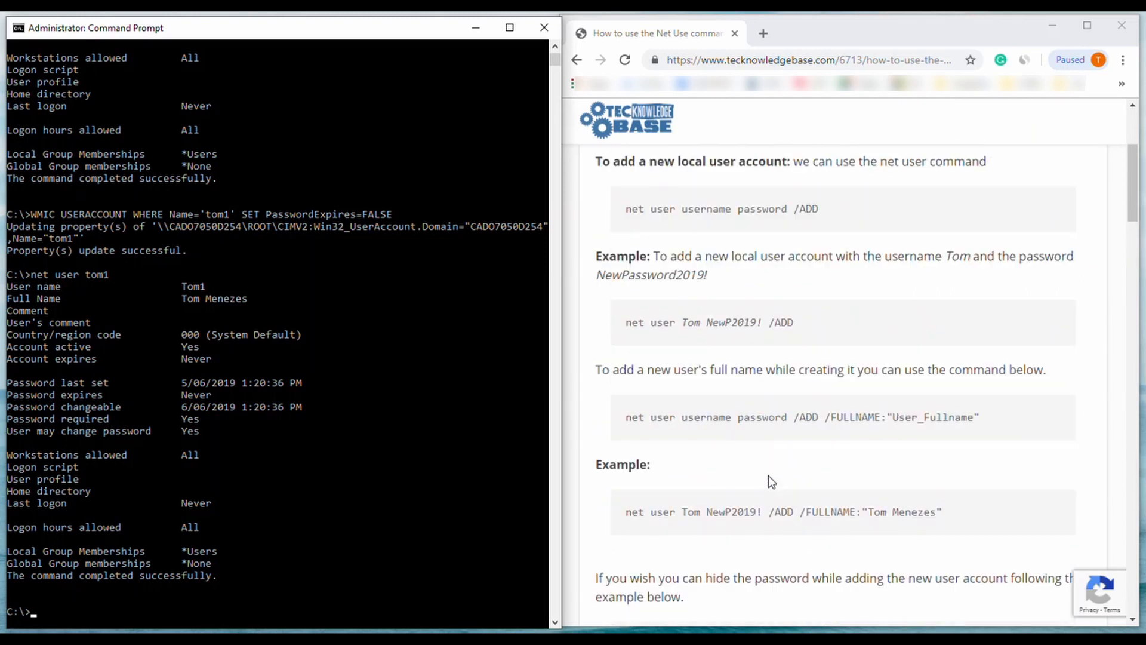